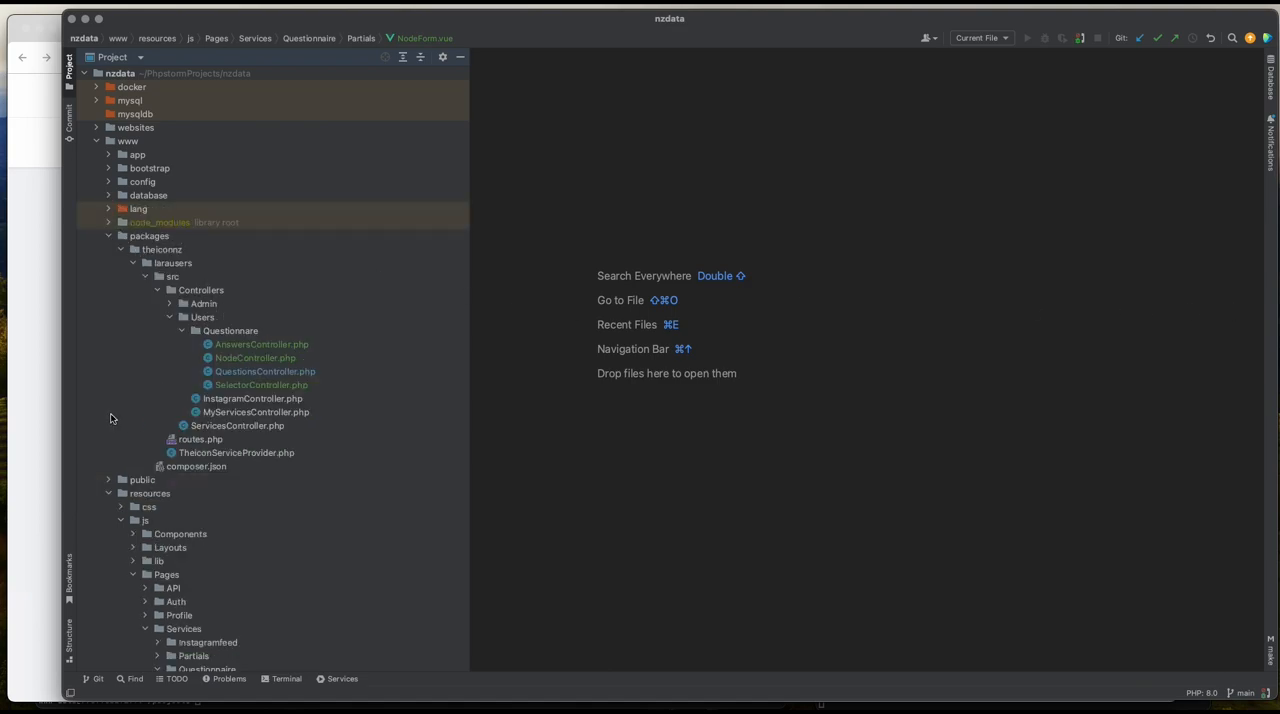
mouse_move(258, 232)
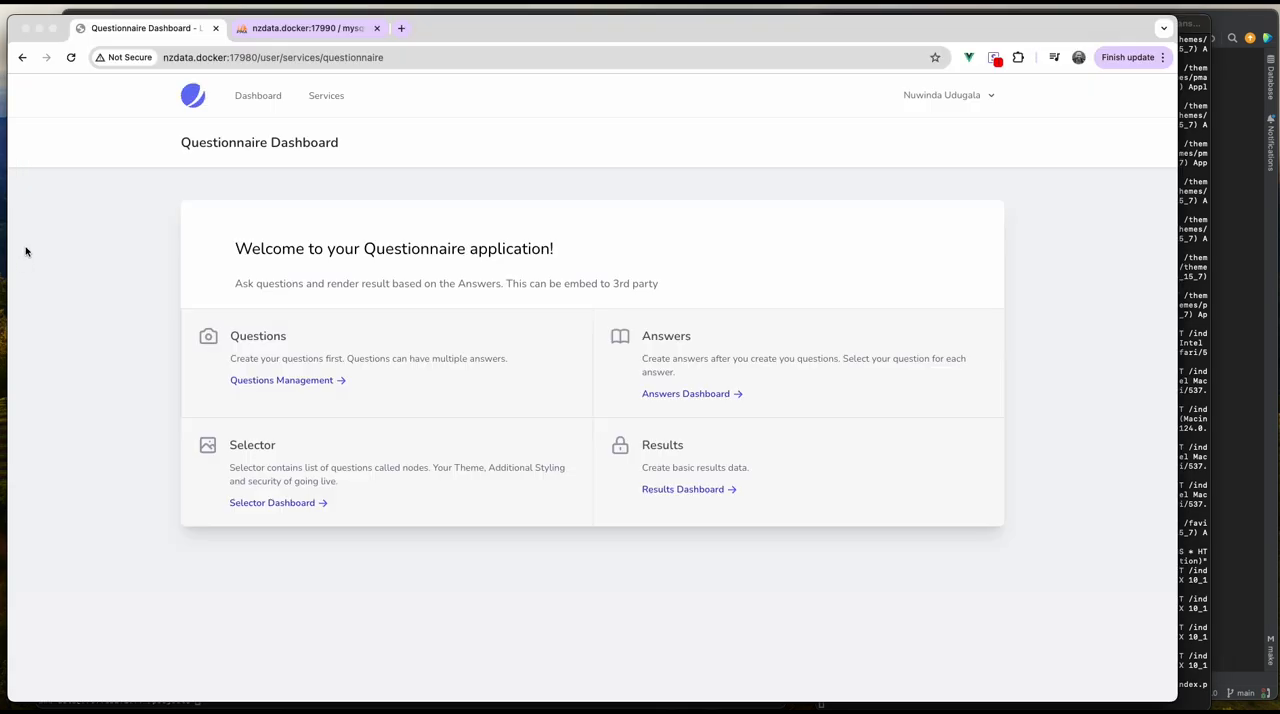
mouse_move(408, 168)
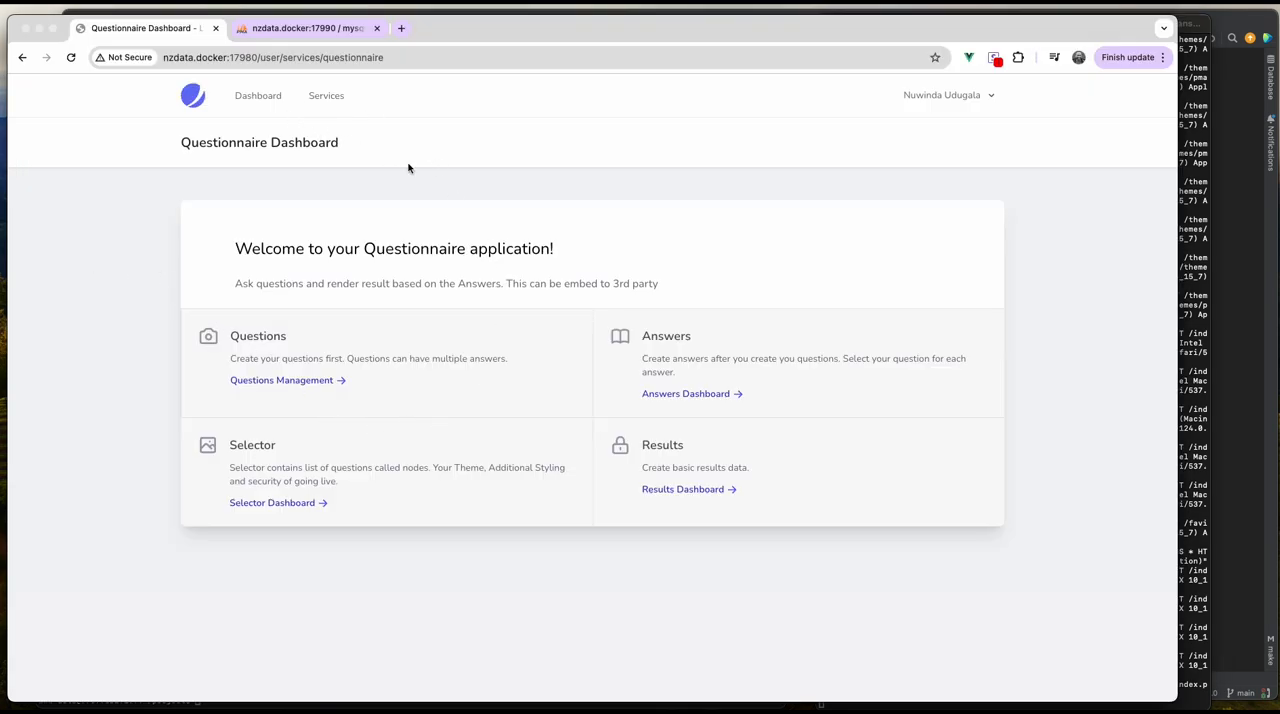
mouse_move(454, 180)
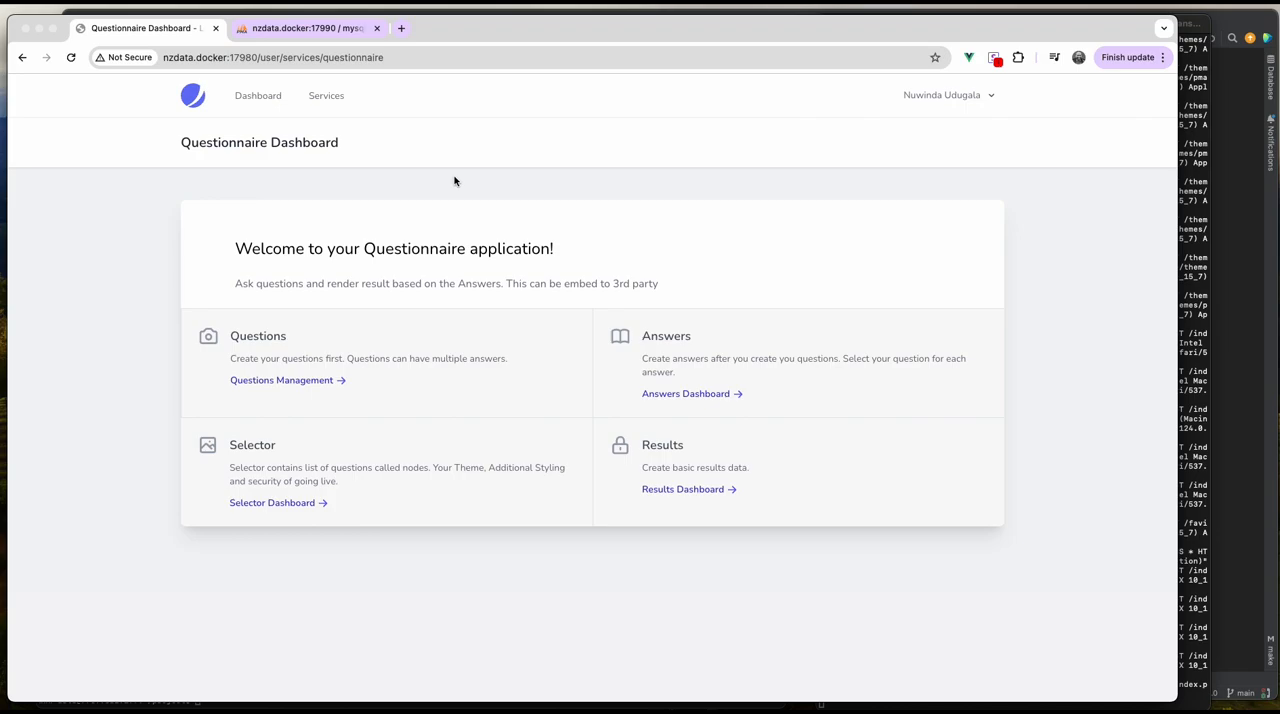
mouse_move(728, 244)
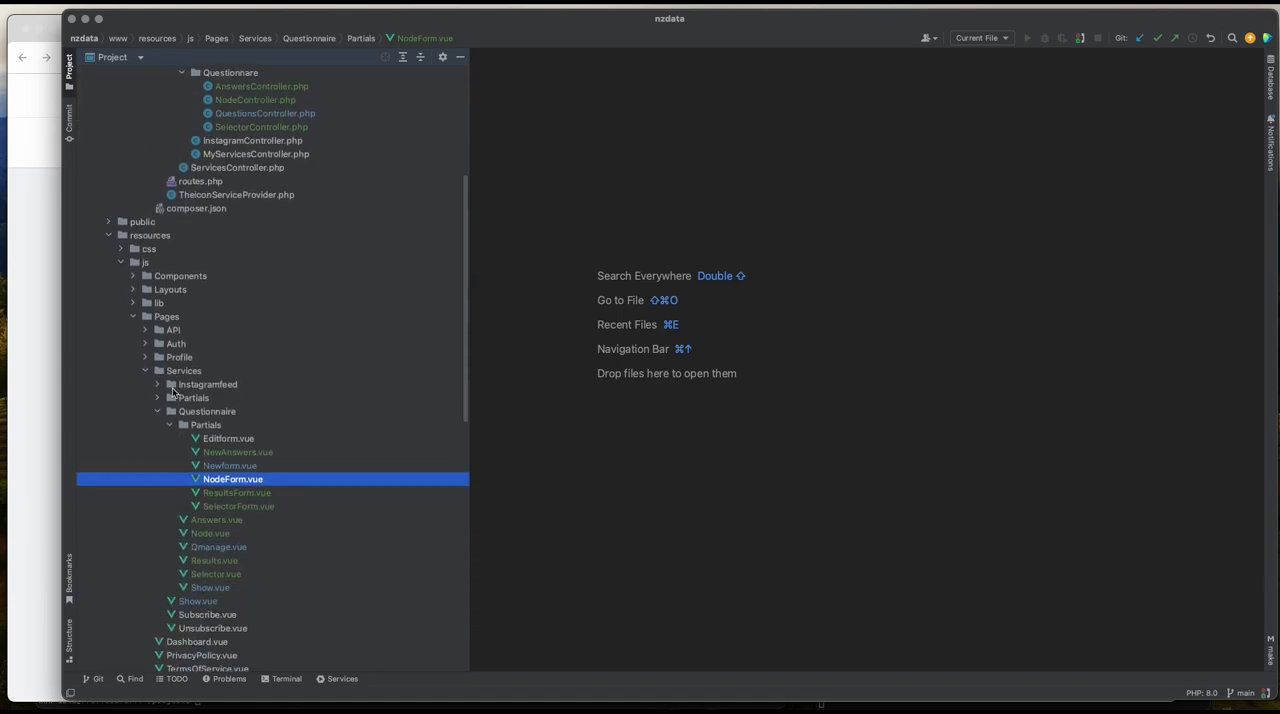
- Locate package.json in the Project tree and bring it up in the editor
scroll(down, 3)
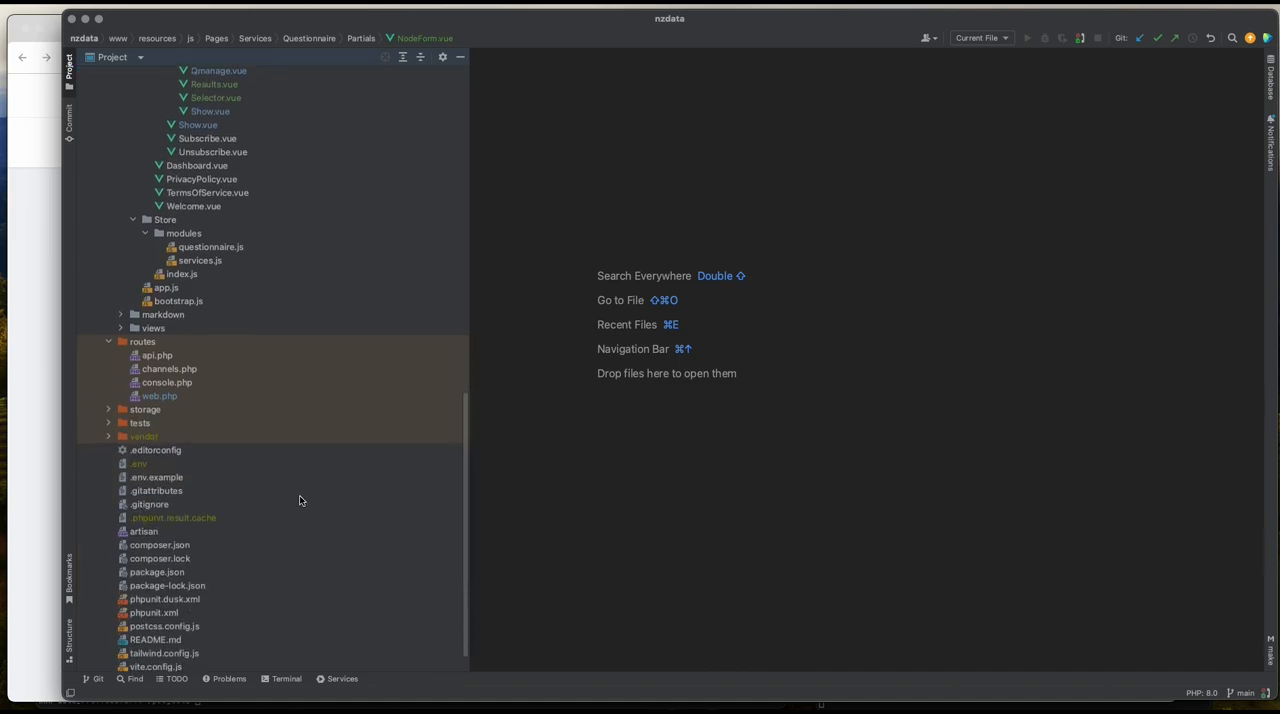
click(156, 572)
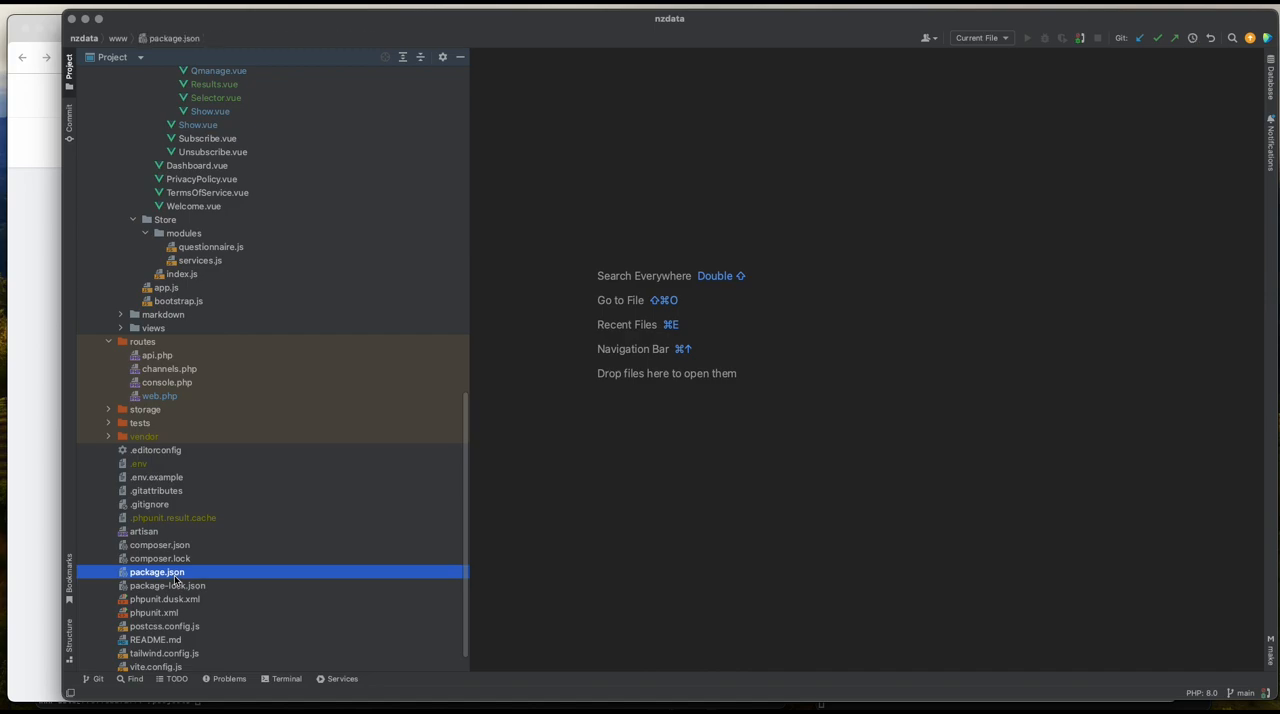
double_click(156, 572)
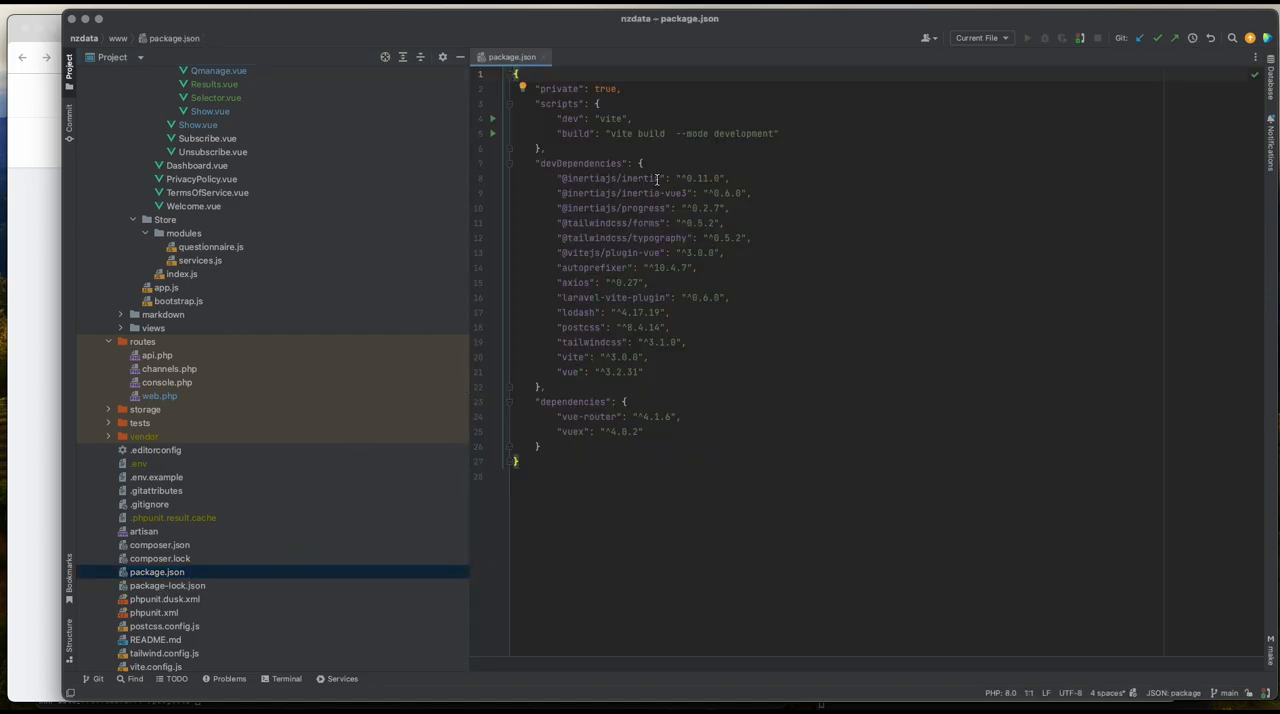
- Highlight dependency entries including tailwindcss, then browse further down the project tree
double_click(660, 192)
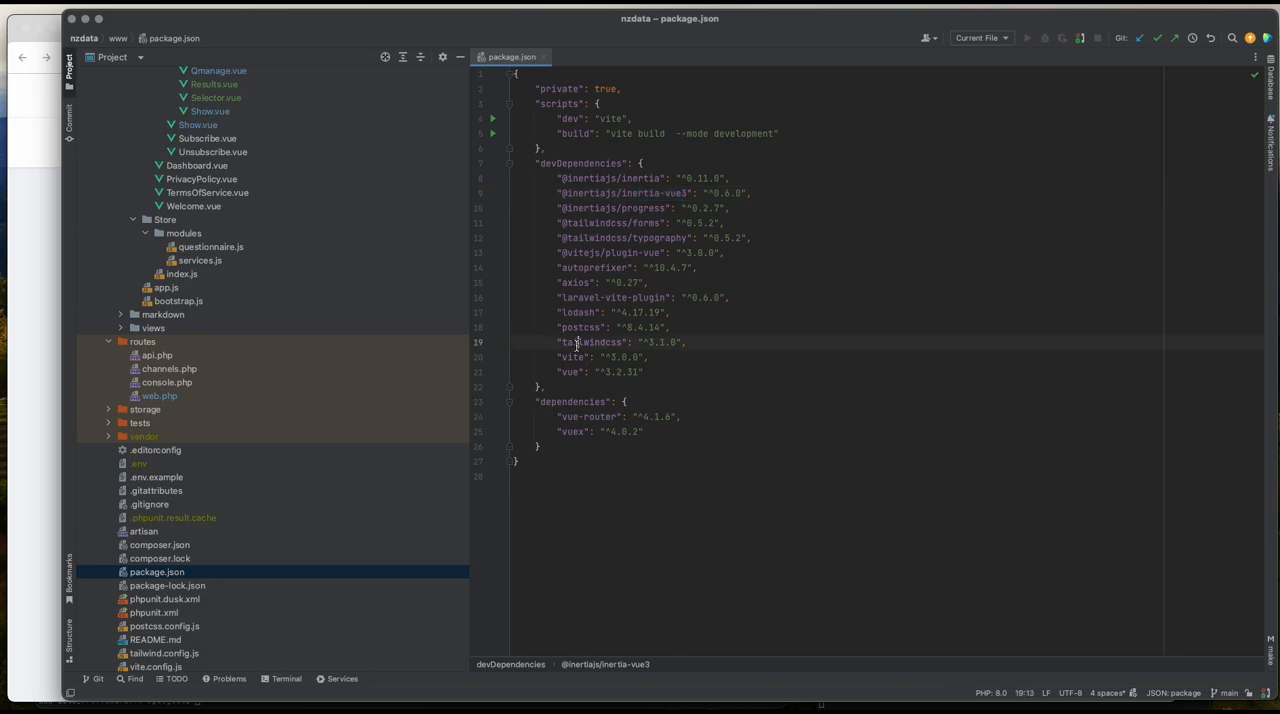
double_click(590, 342)
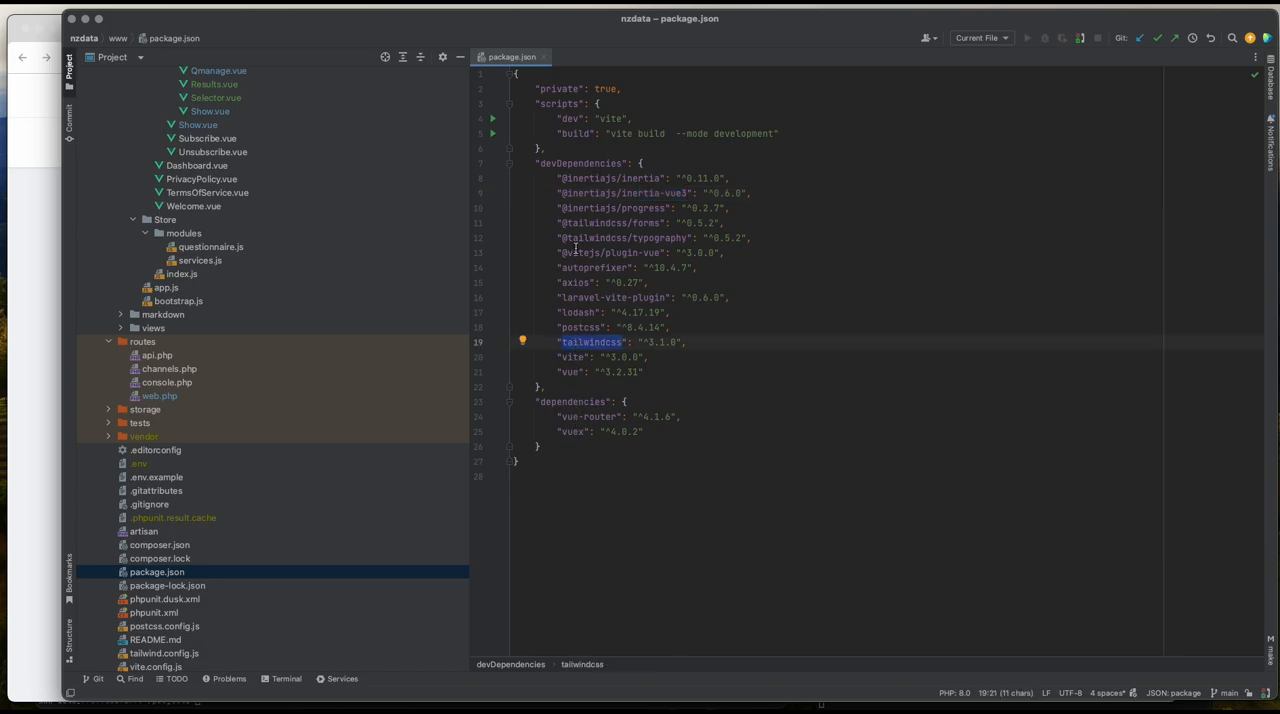
scroll(down, 3)
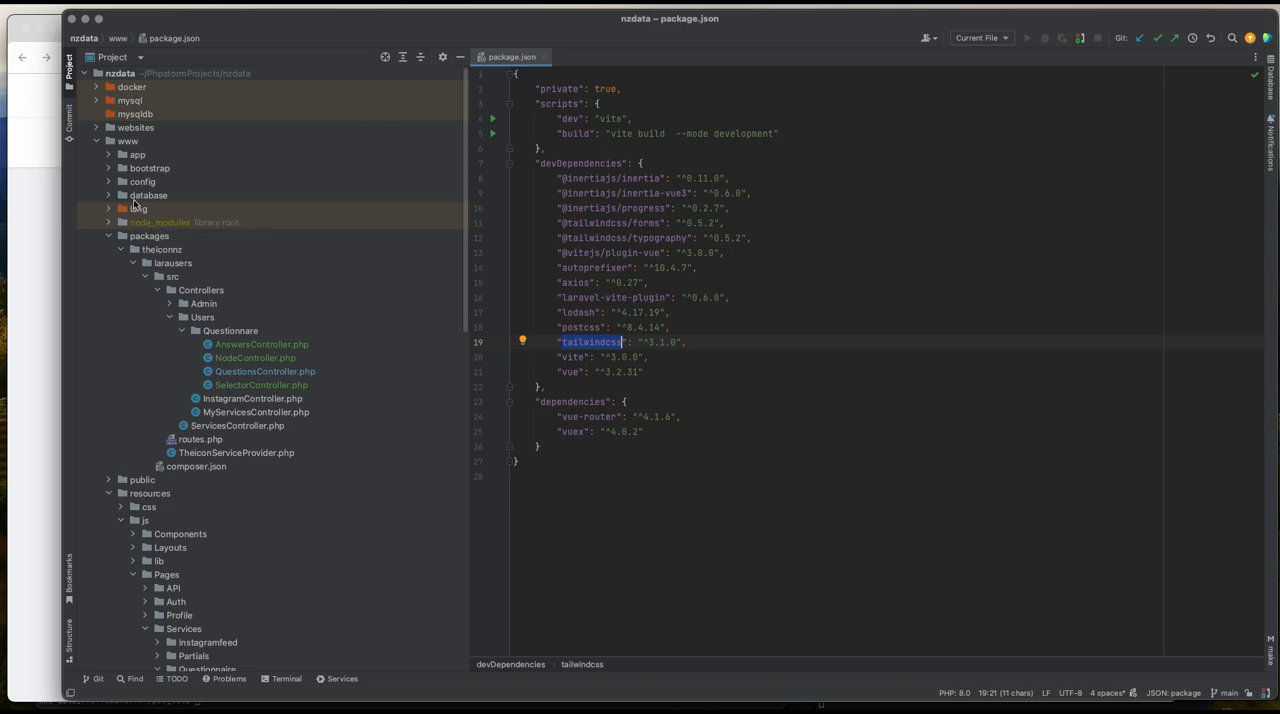
click(96, 88)
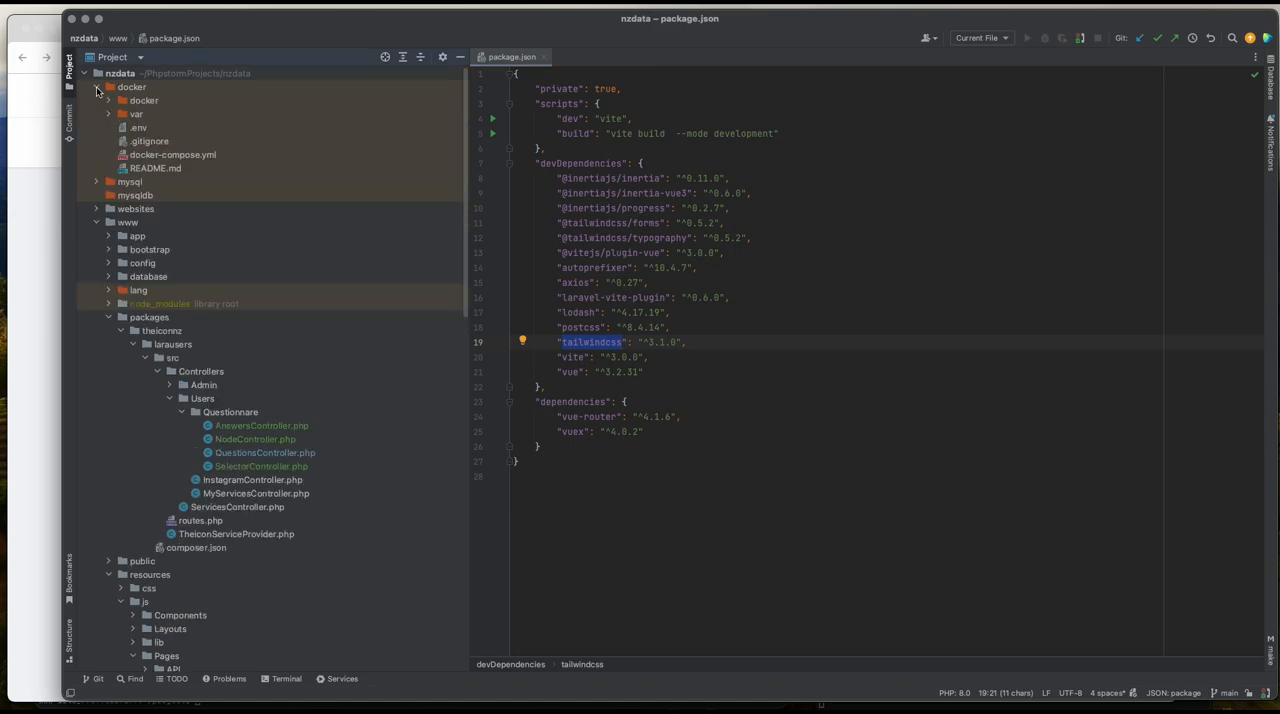
- Collapse the docker folder and review routes/web.php with its Inertia dashboard and services routes
click(96, 86)
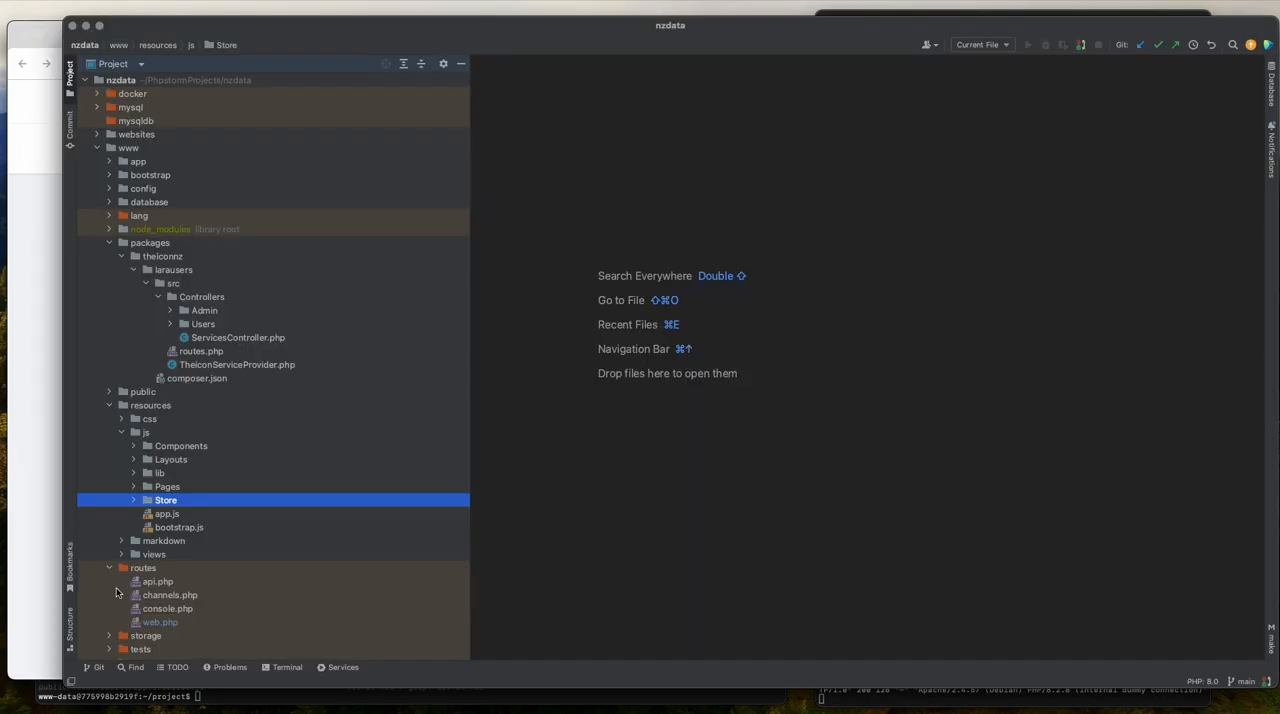
double_click(160, 620)
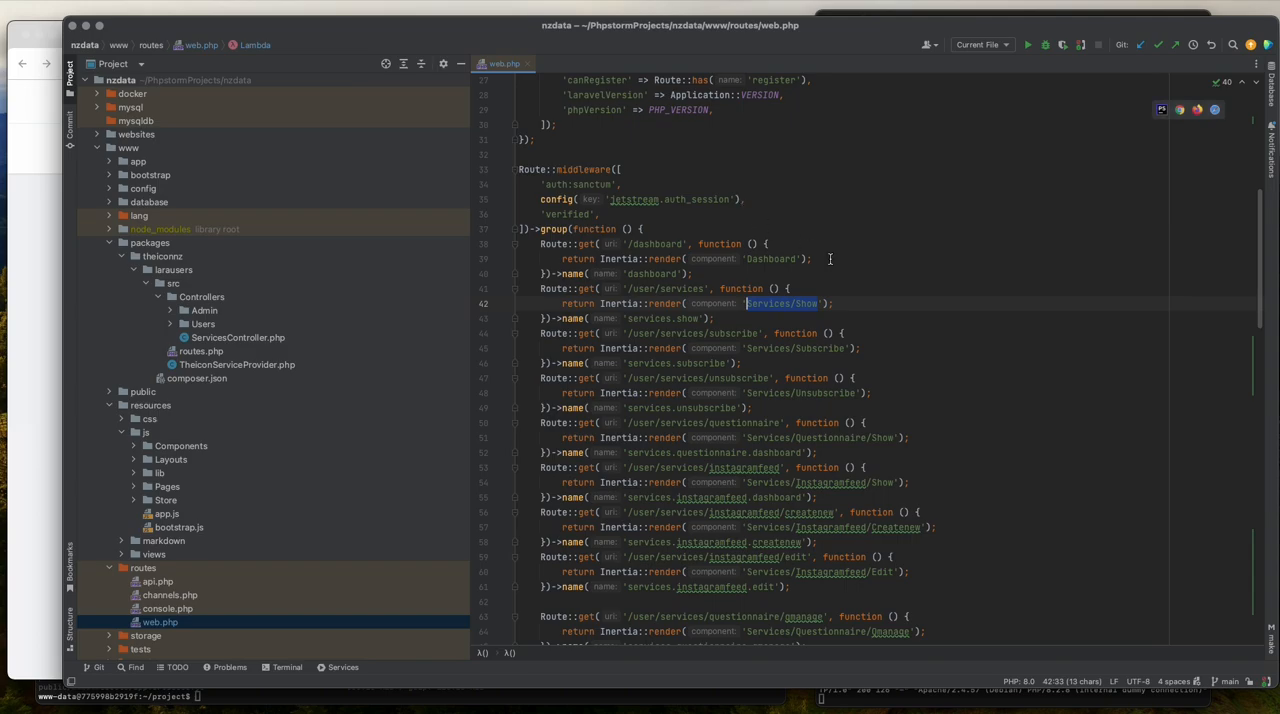
scroll(down, 3)
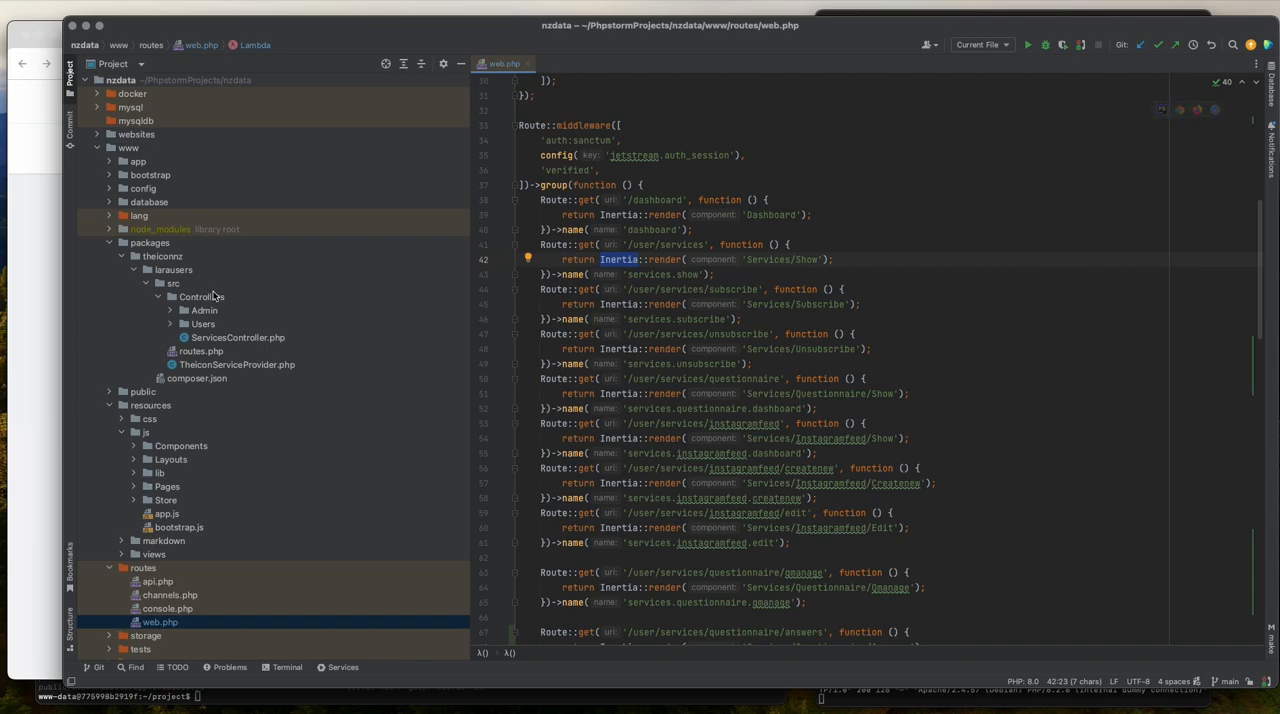
mouse_move(130, 270)
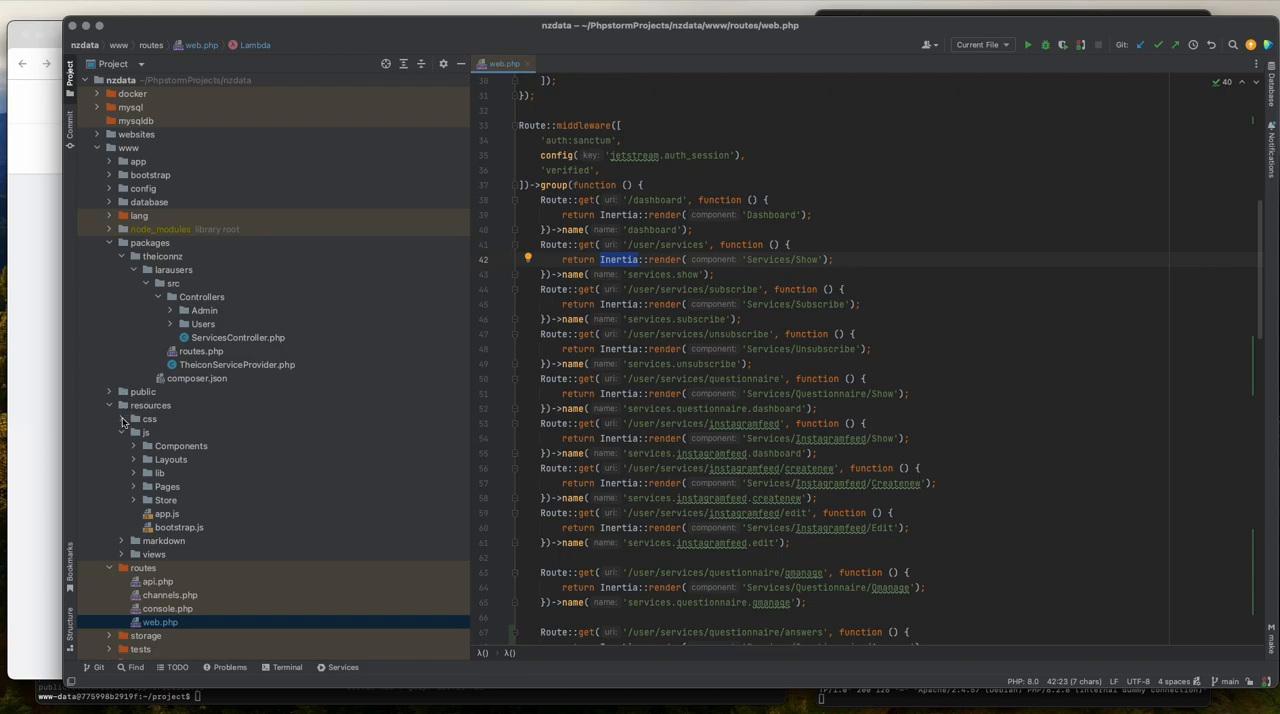
click(146, 432)
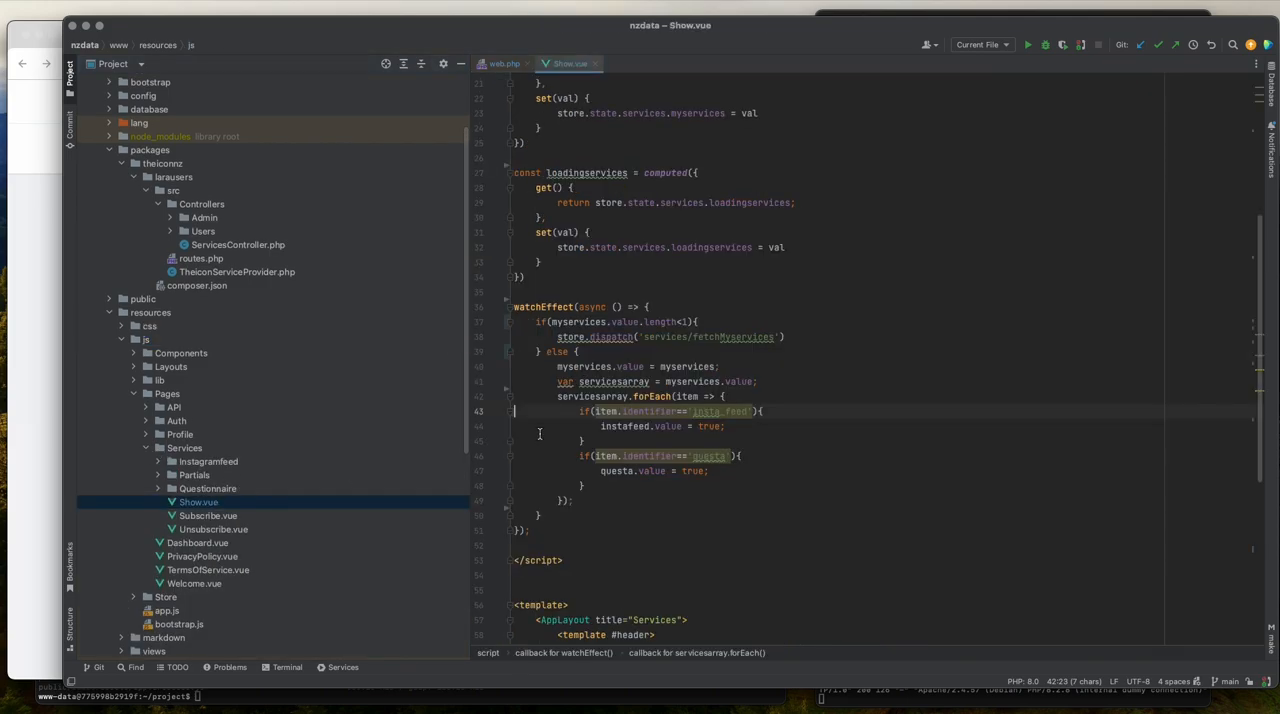
- Scroll through the Services Show.vue page before moving to app.js
scroll(down, 3)
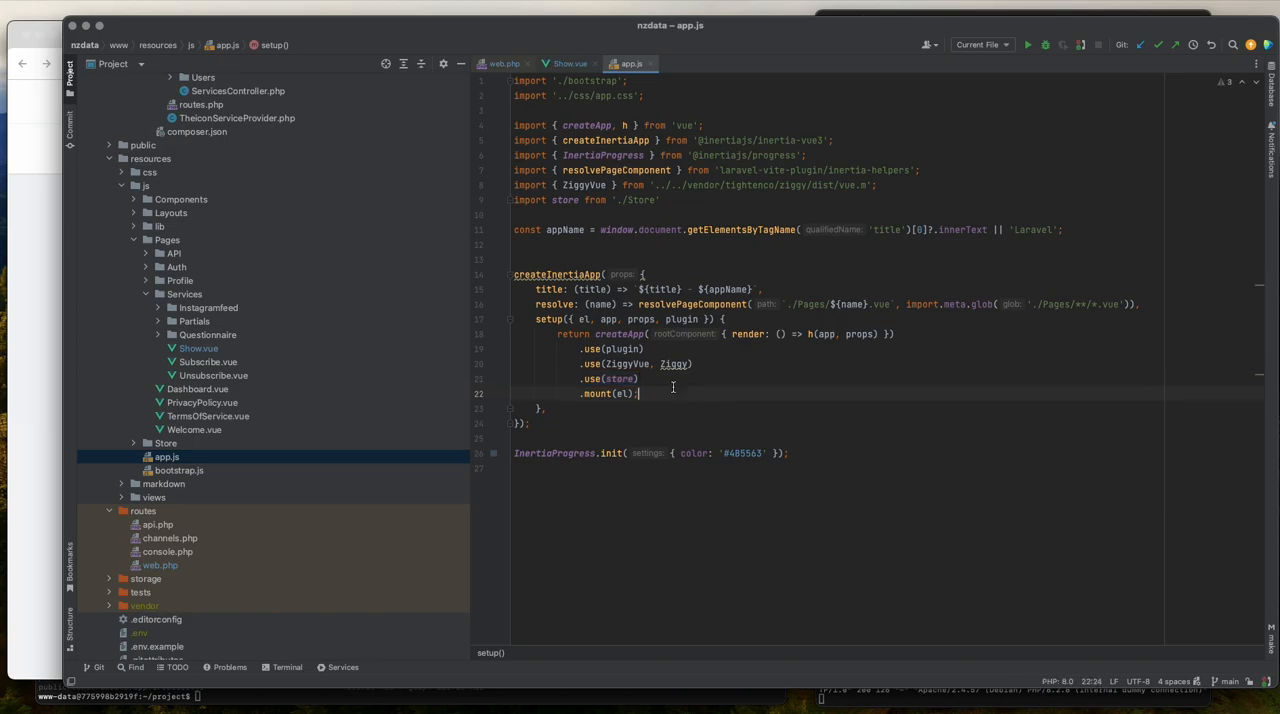
- Highlight the store import, expand the Store folder and review its index.js
double_click(592, 378)
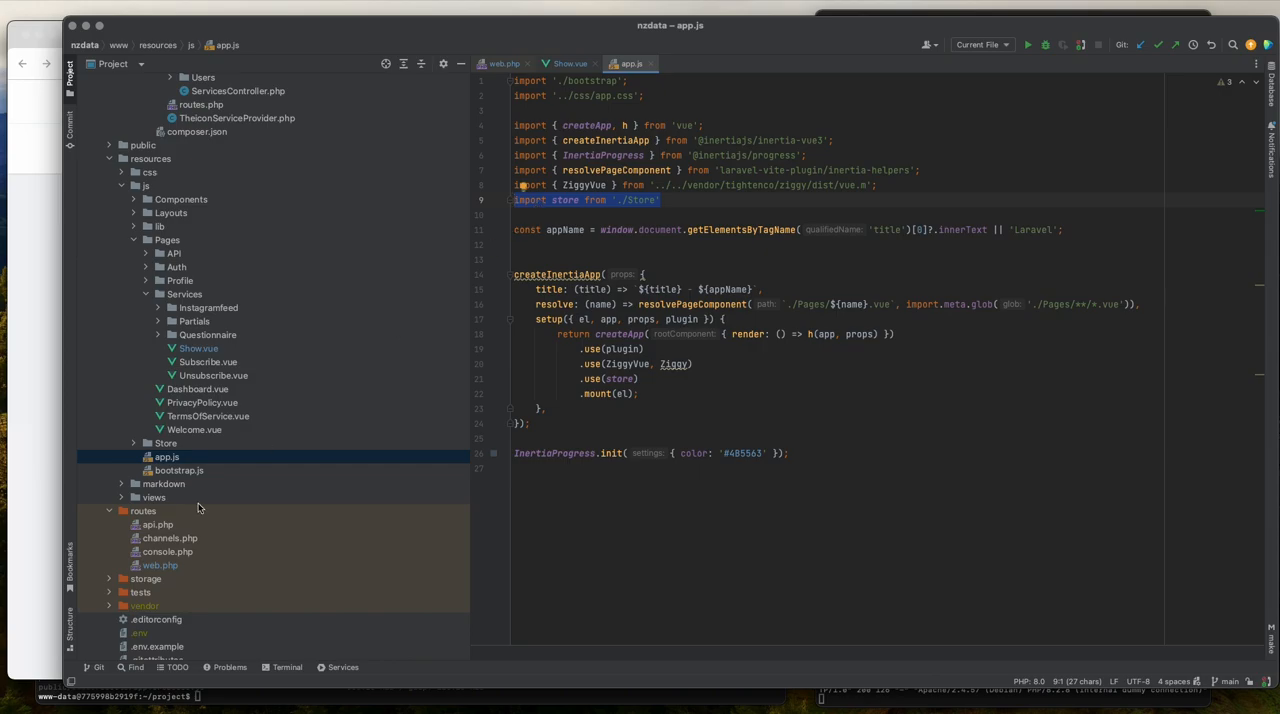
click(166, 444)
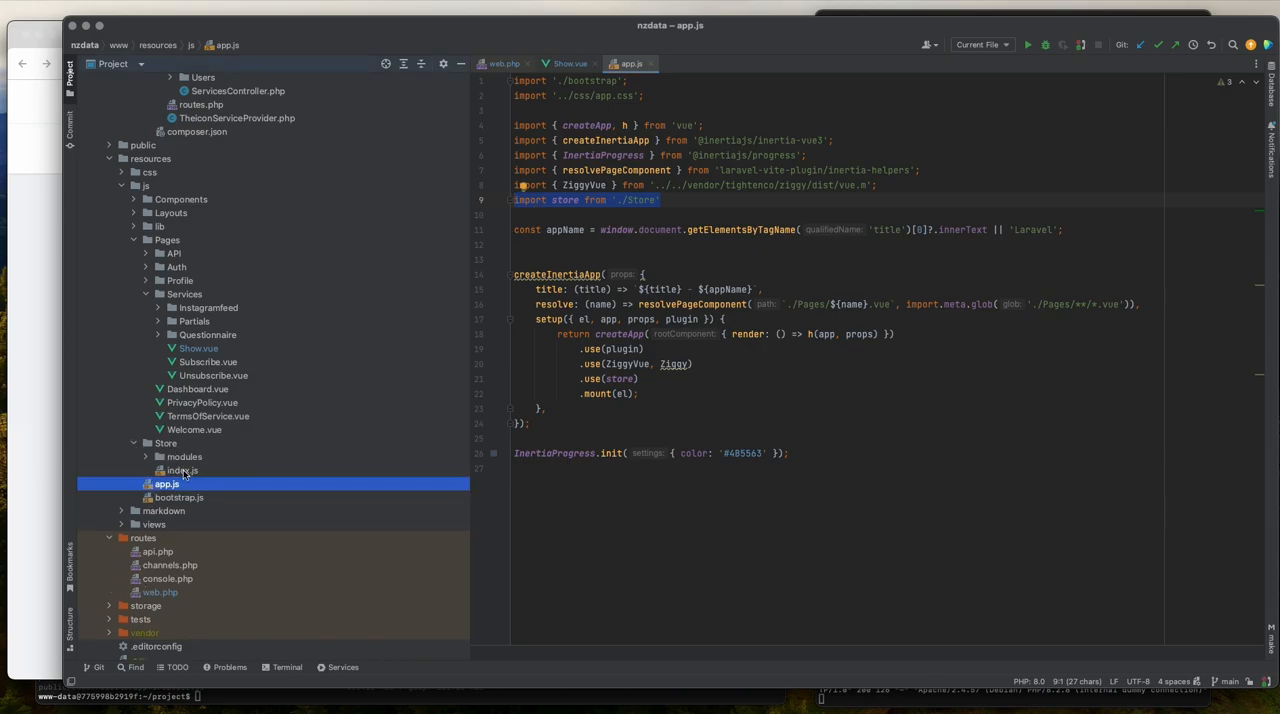
click(182, 470)
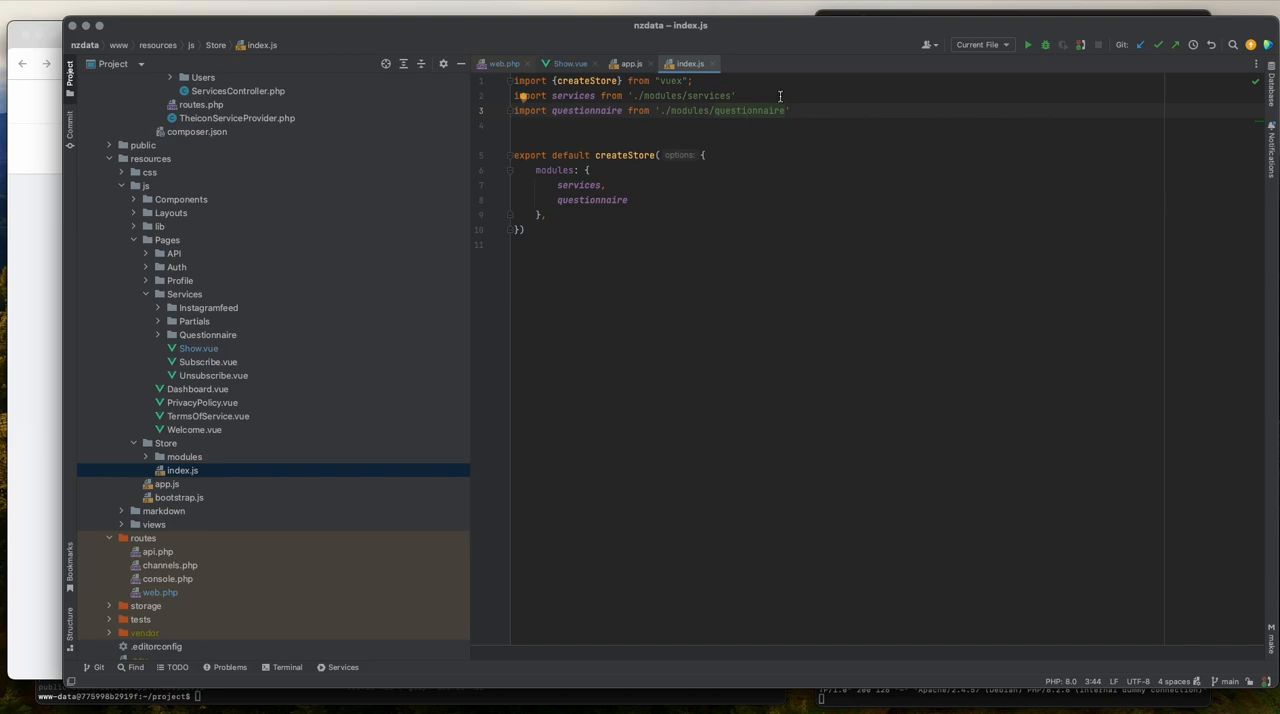
drag(512, 96, 790, 110)
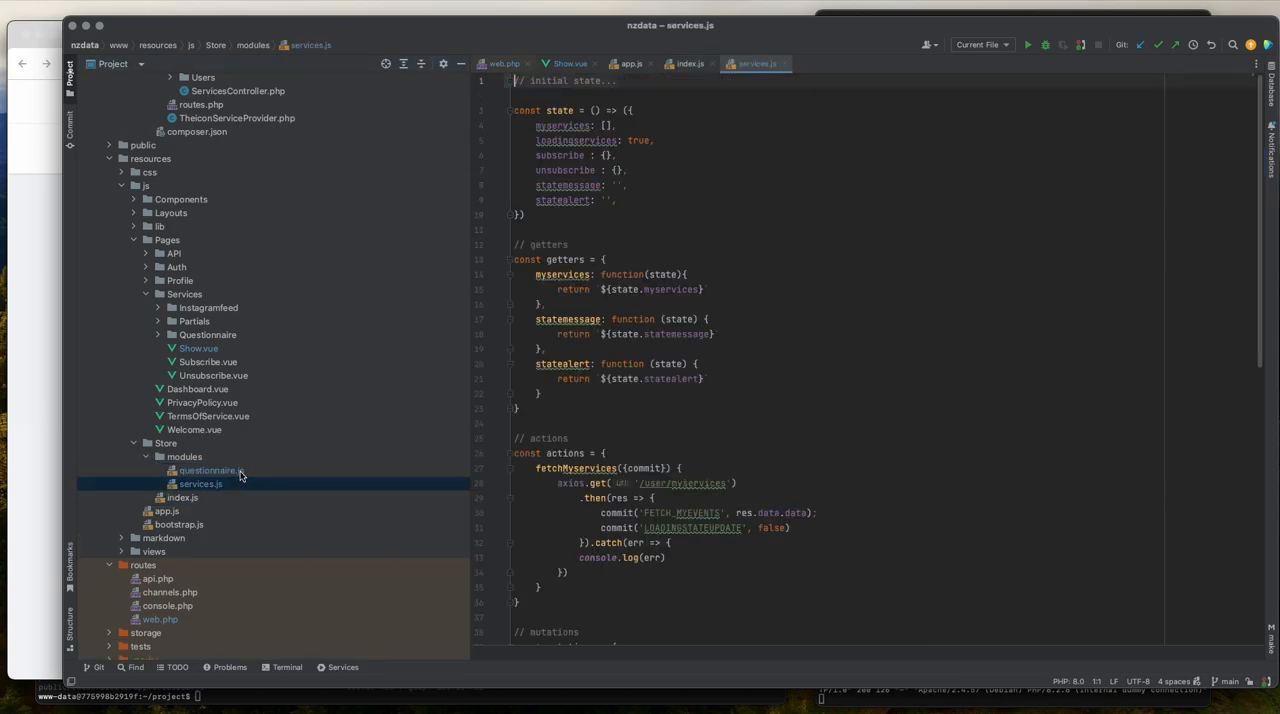
- Show services.js from Store/modules and select its collapsed getters, actions and mutations blocks
click(210, 470)
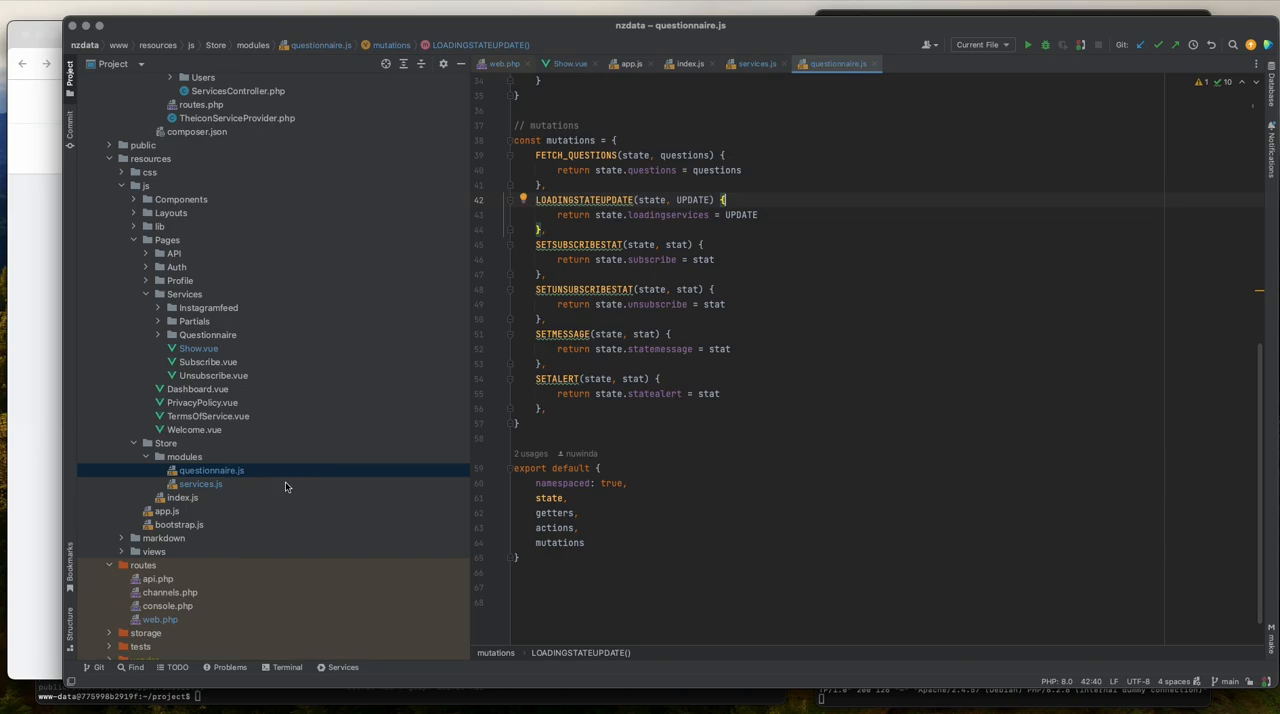
click(200, 484)
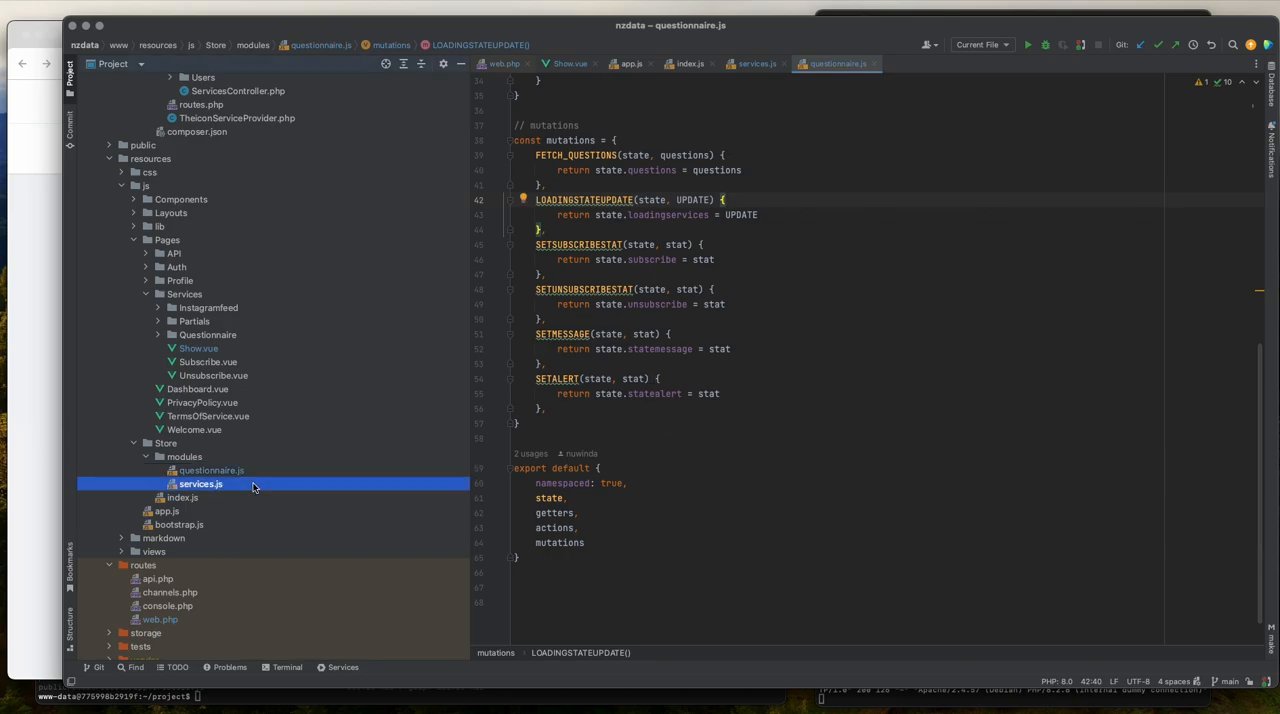
click(200, 484)
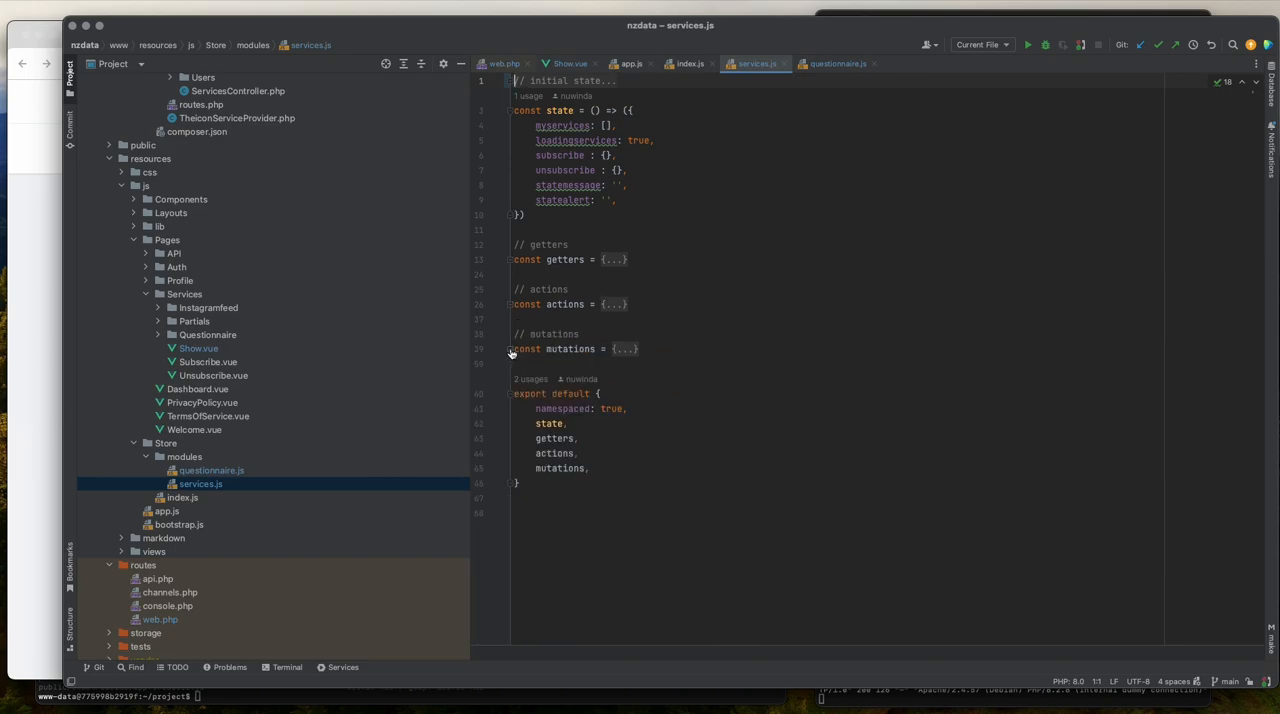
drag(514, 260, 638, 348)
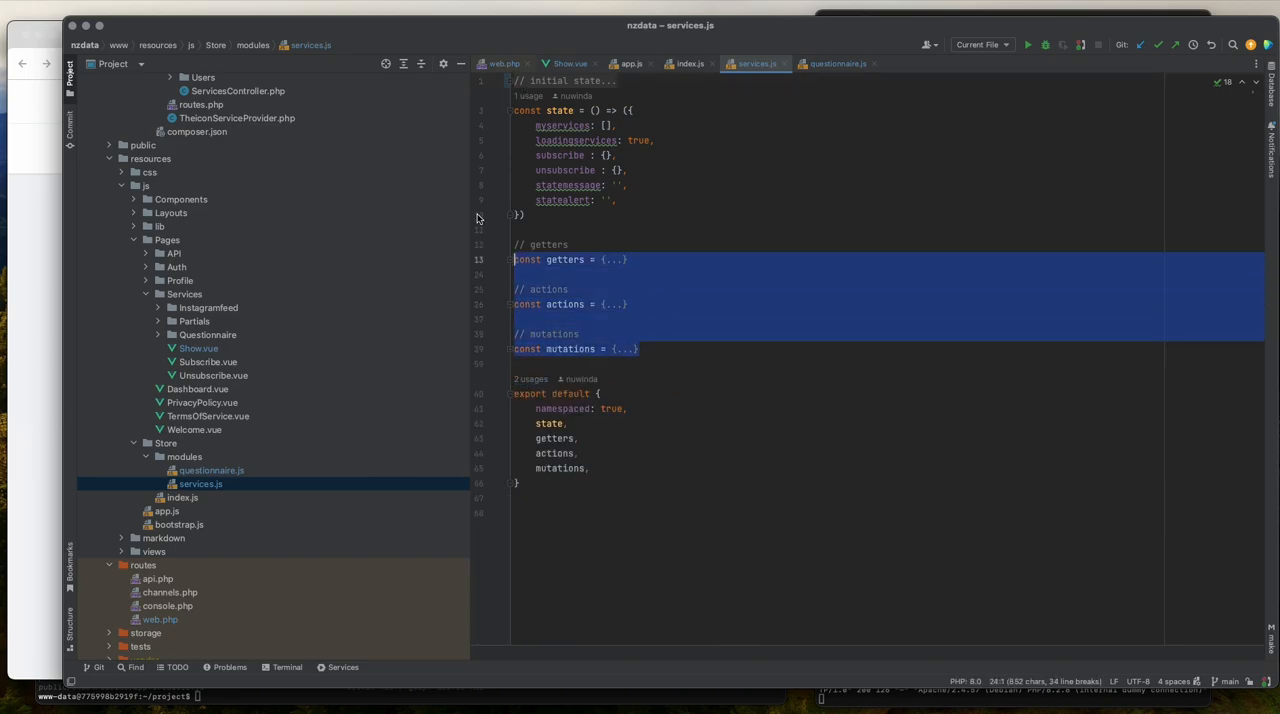
click(570, 64)
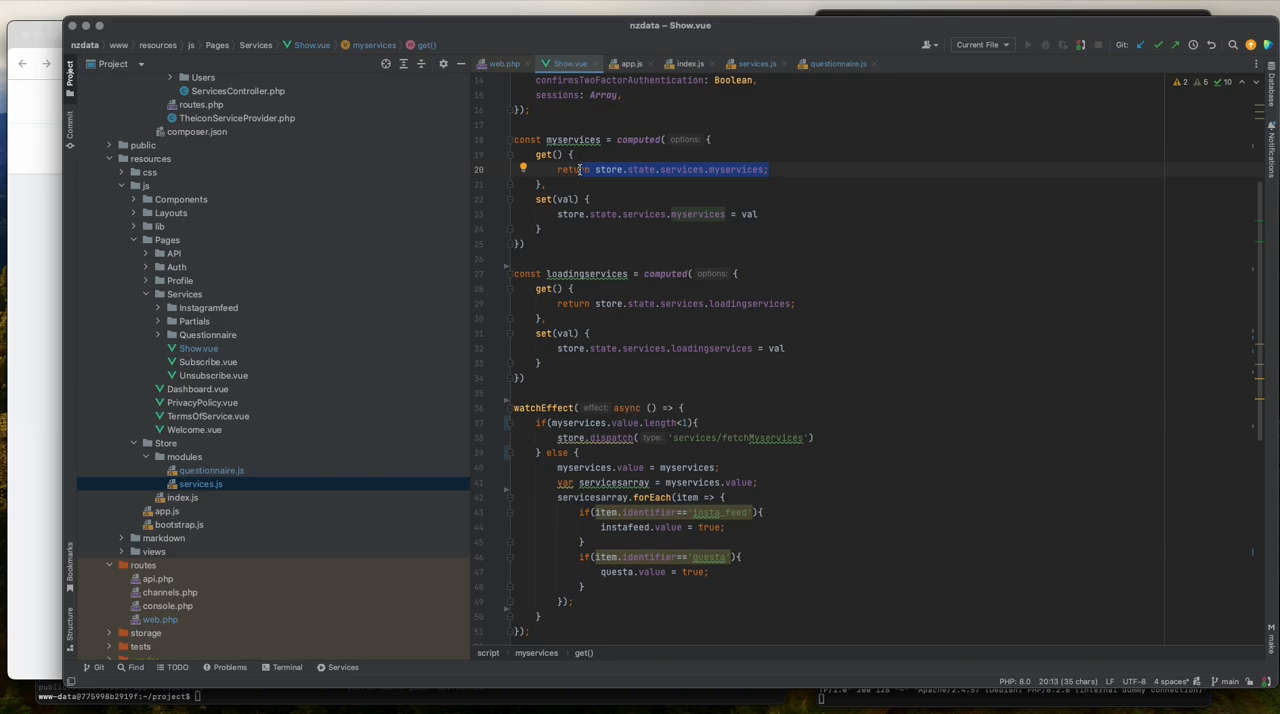
mouse_move(756, 256)
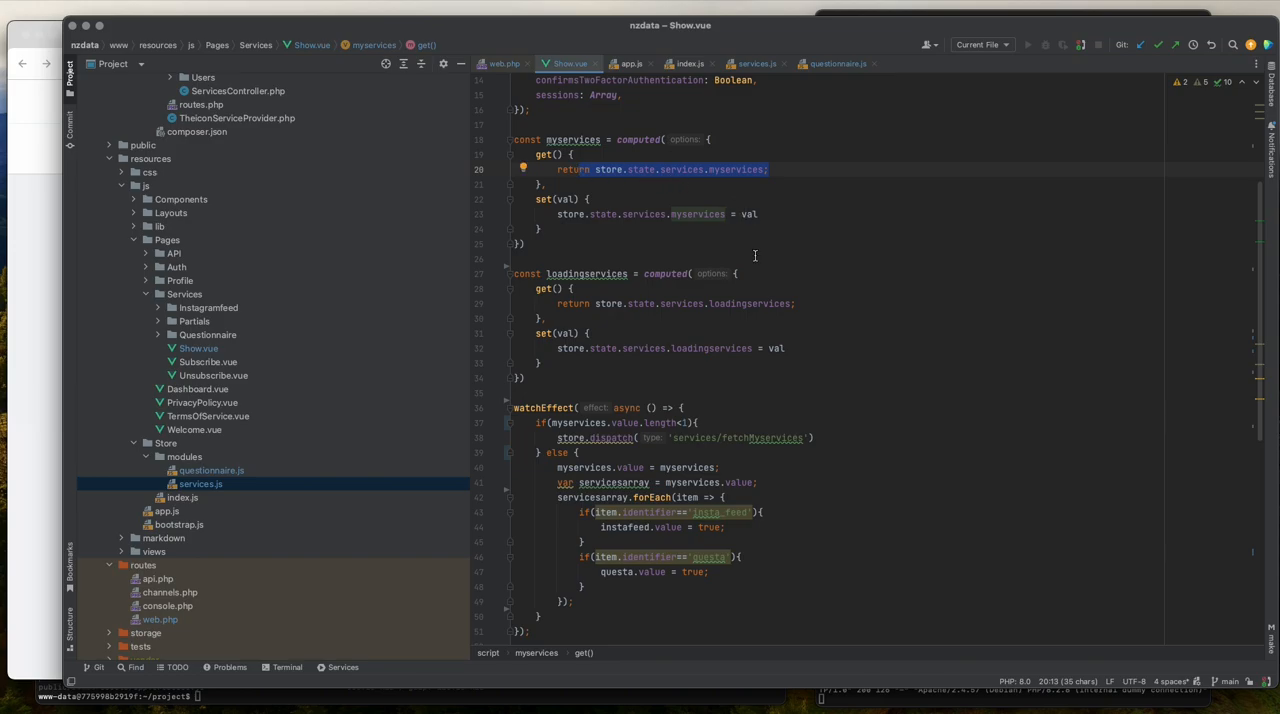
mouse_move(800, 438)
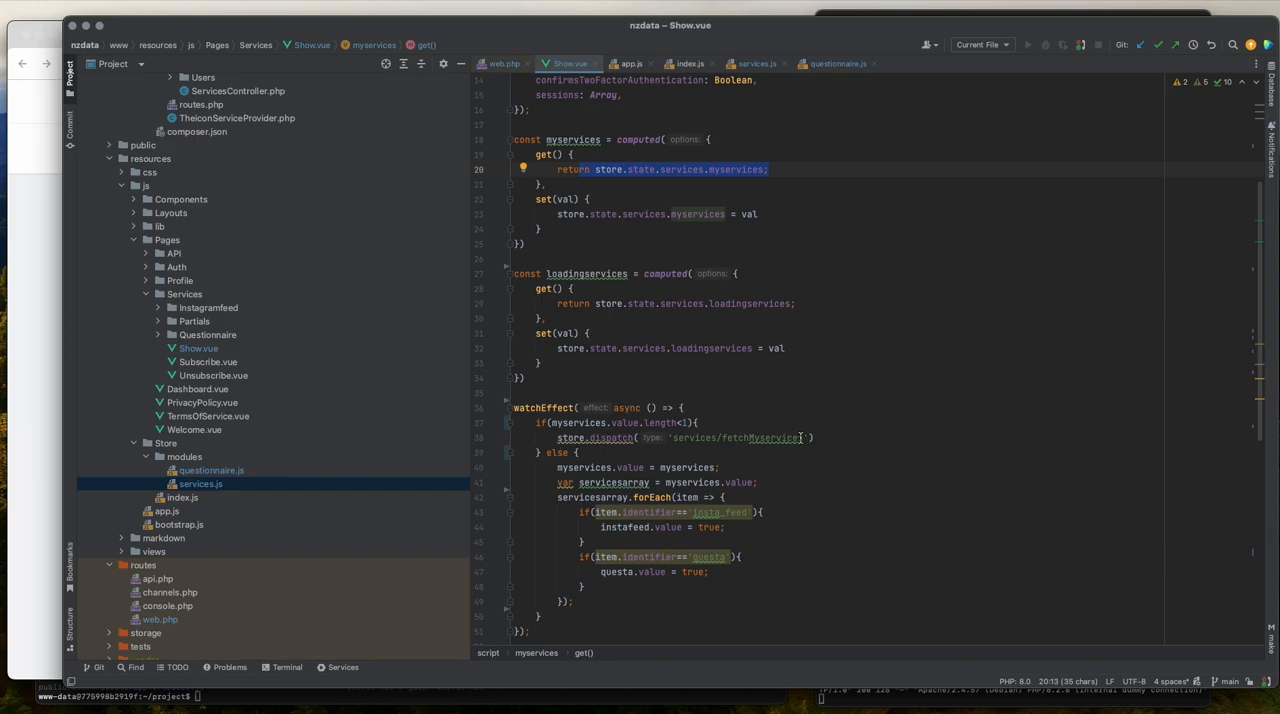
- Examine the store.dispatch('services/fetchMyservices') call inside Show.vue's watchEffect
click(696, 438)
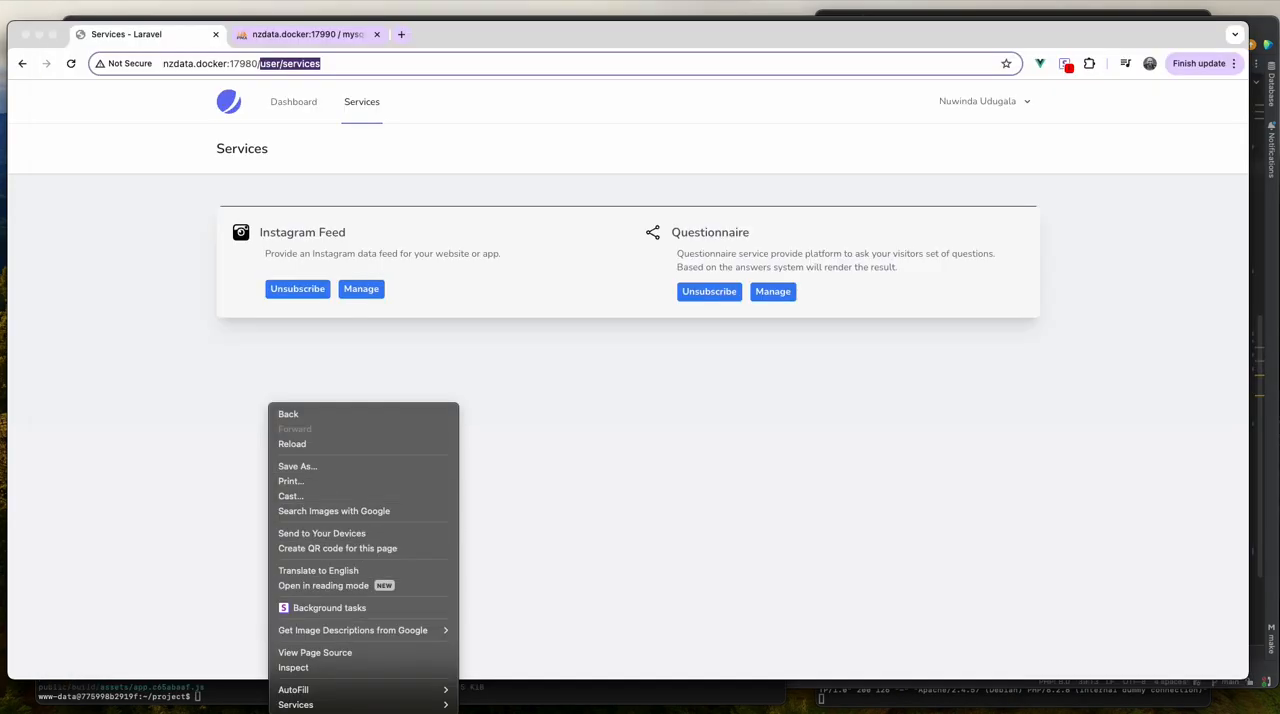
- Inspect the services store module in Vue devtools, expanding its two myservices entries
click(292, 668)
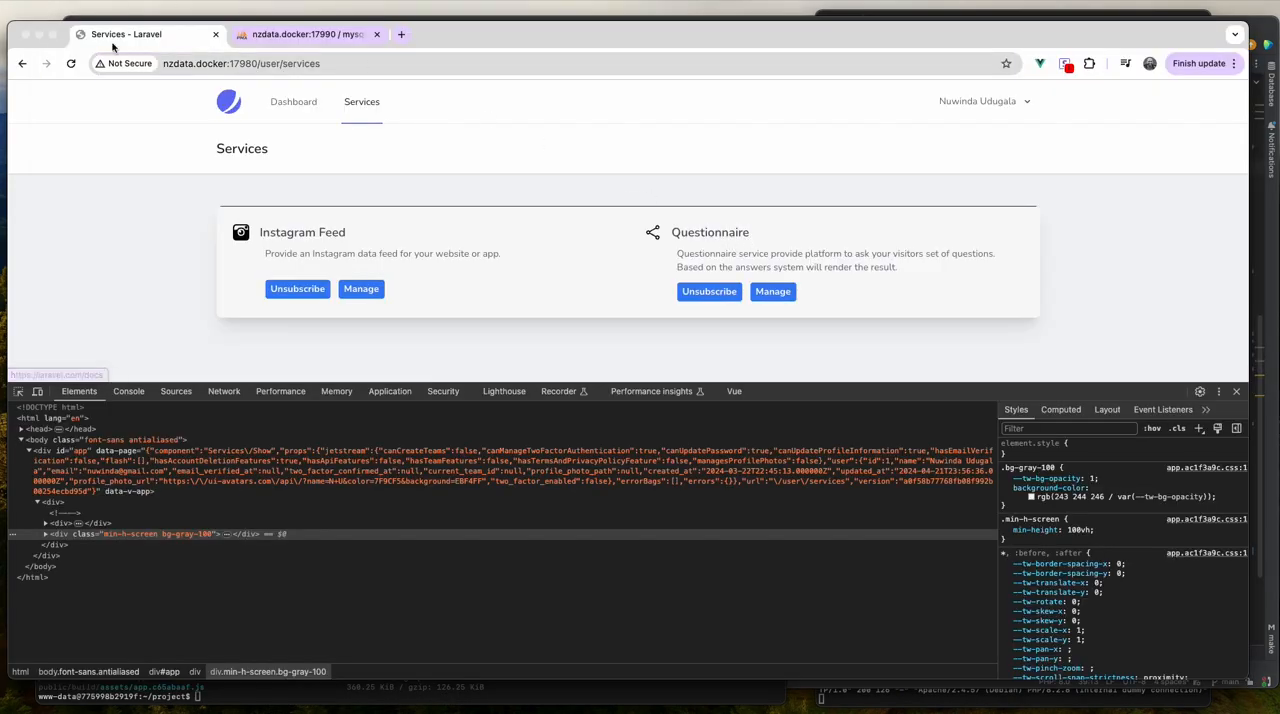
click(128, 392)
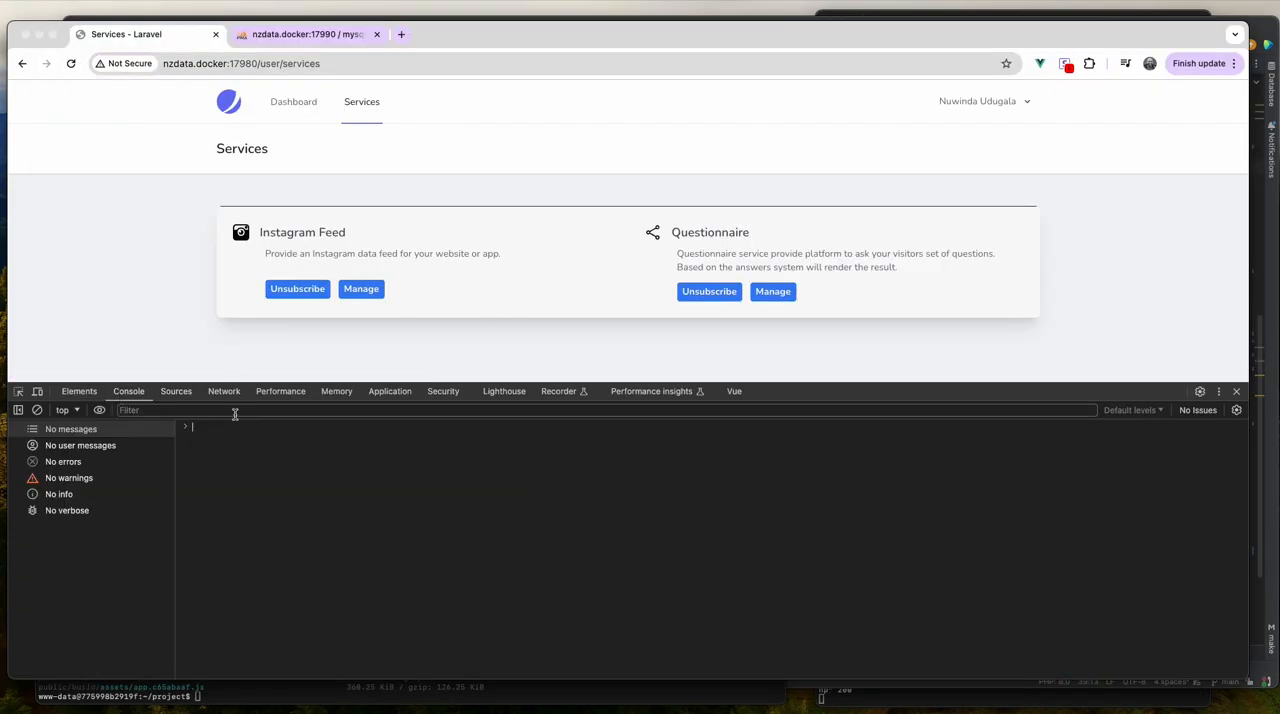
click(732, 392)
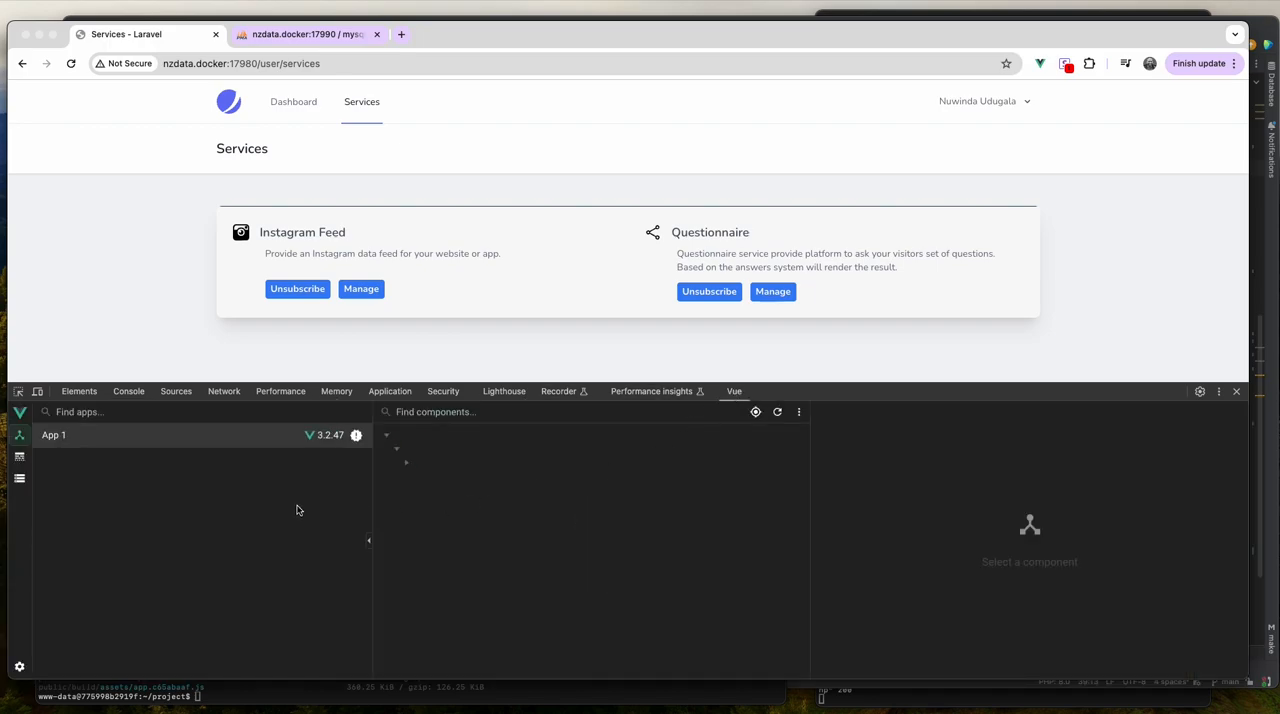
click(20, 456)
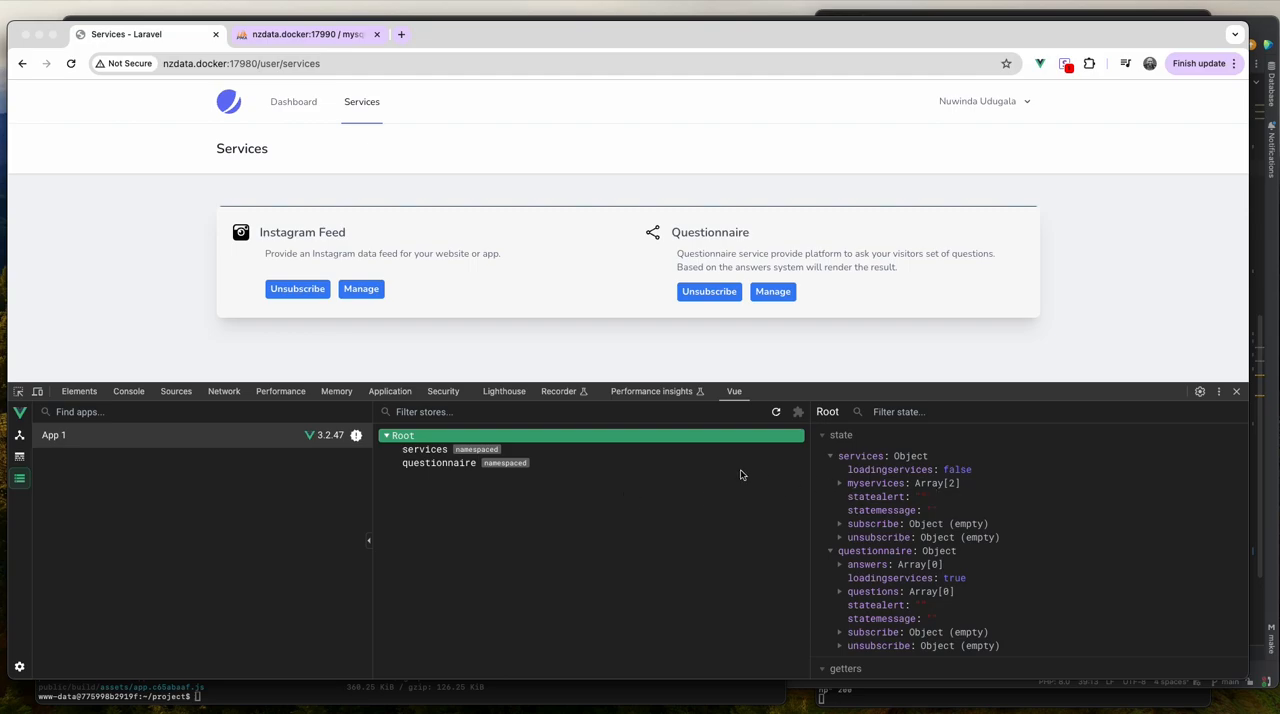
click(424, 448)
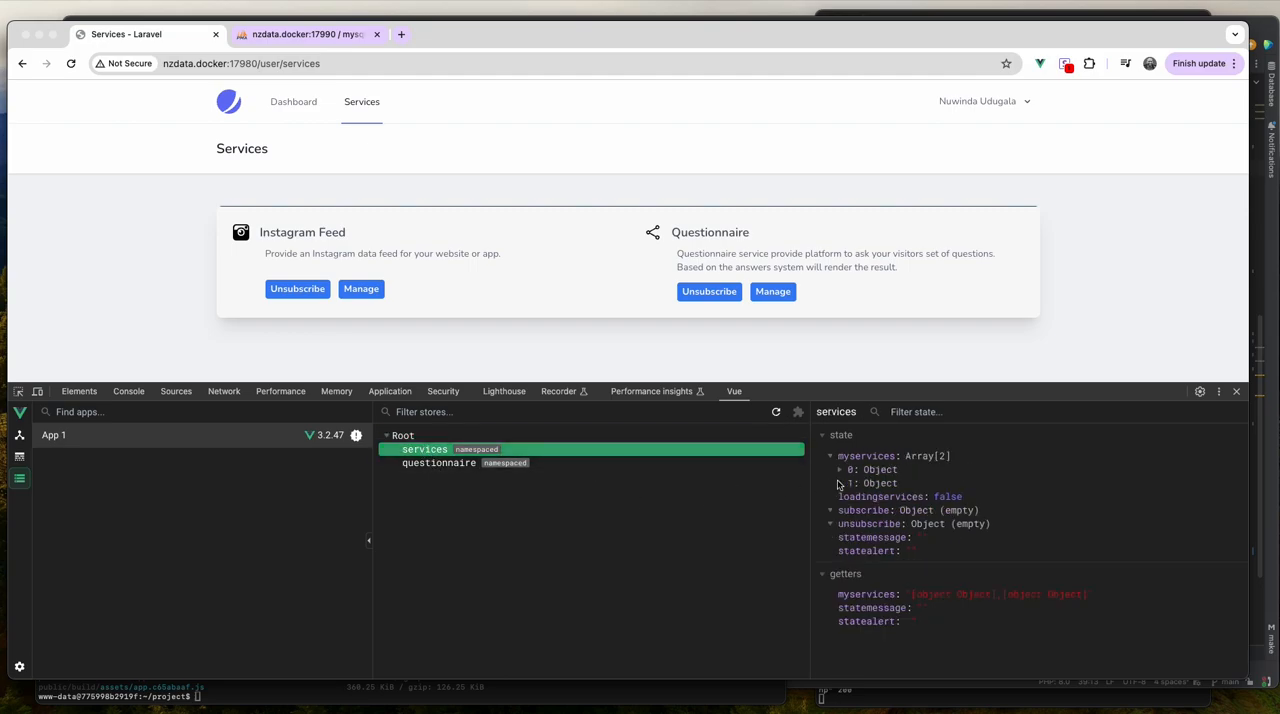
click(840, 468)
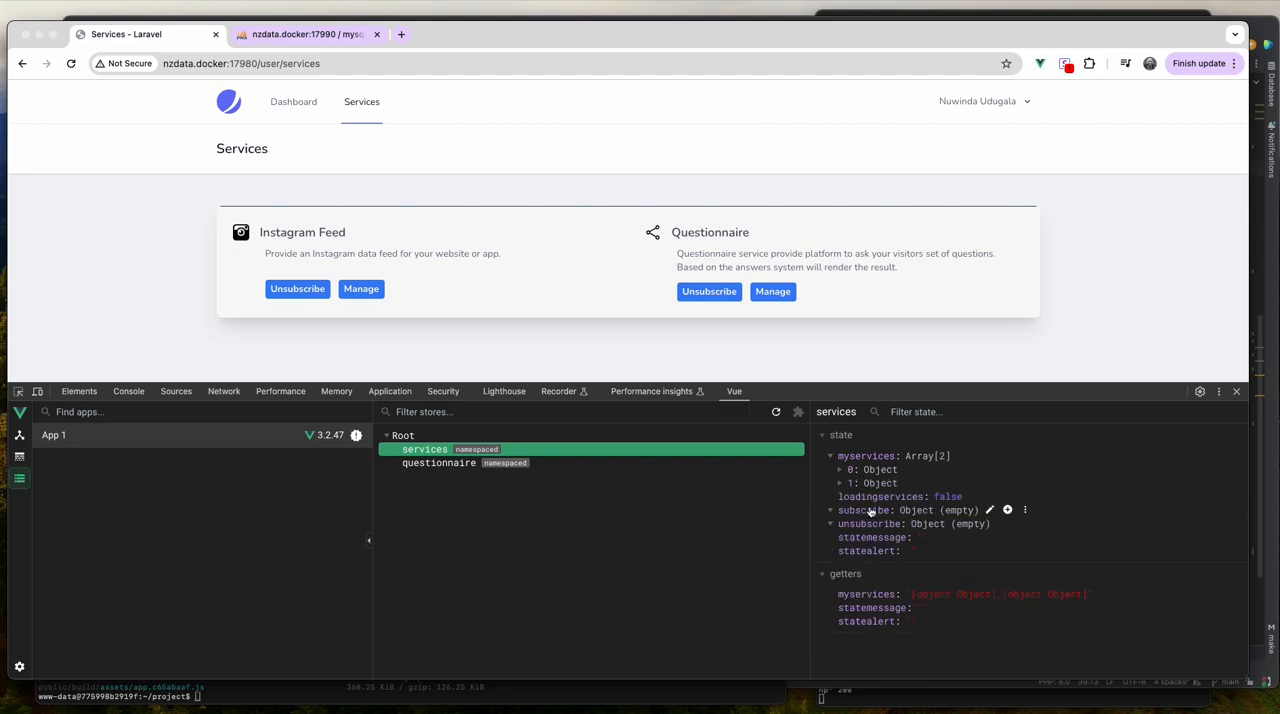
- Bring up the myservices network request's details
click(224, 392)
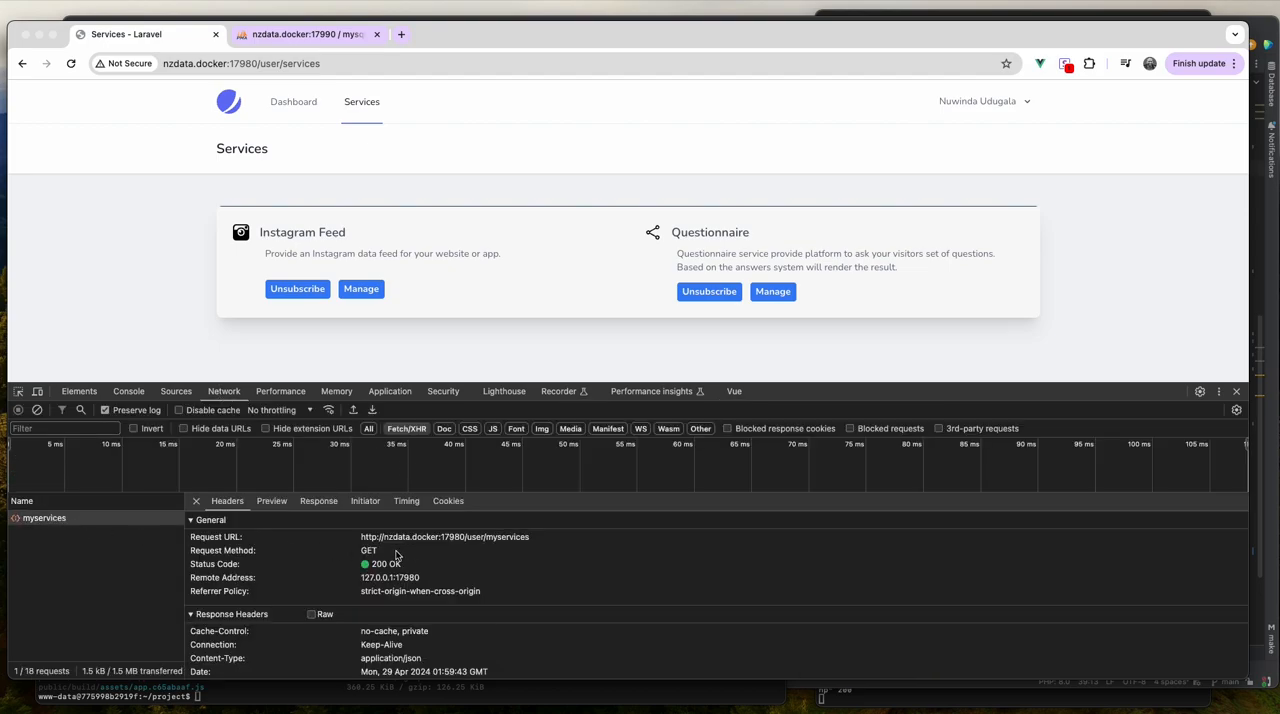
- View the myservices Preview and raw Response JSON listing Instagram Feed and Questionnaire
click(272, 500)
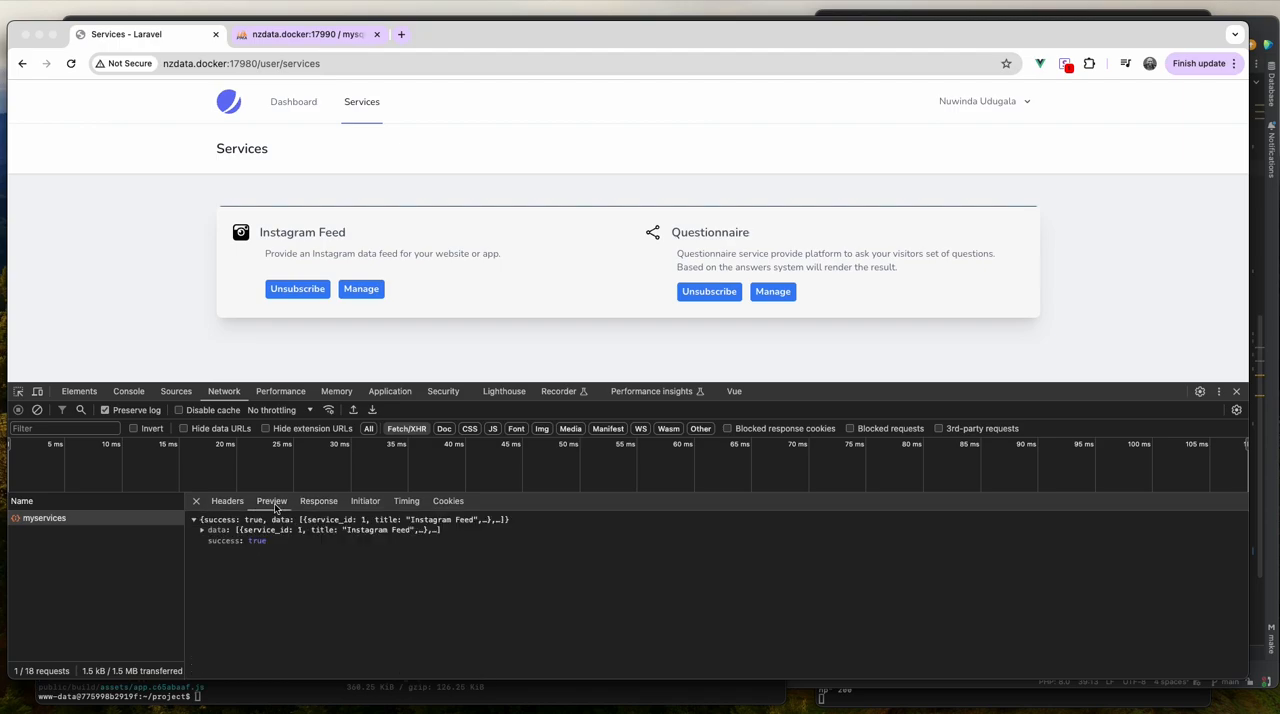
click(318, 500)
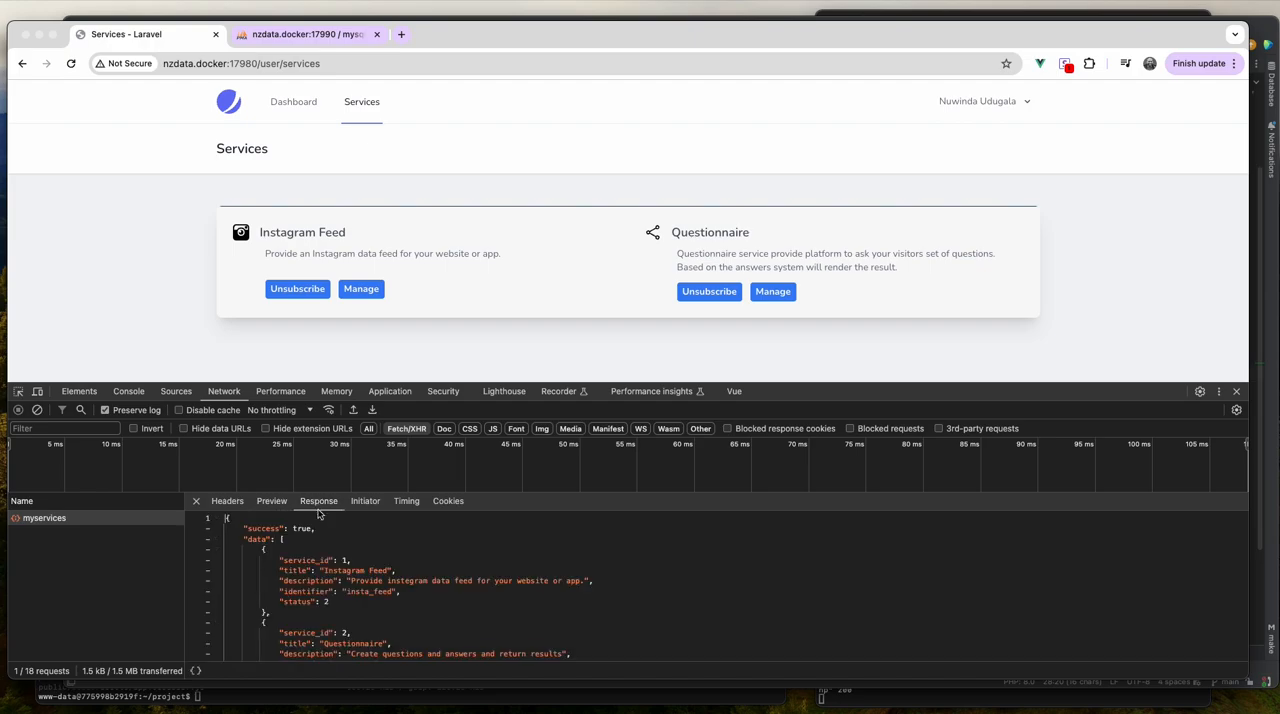
scroll(down, 3)
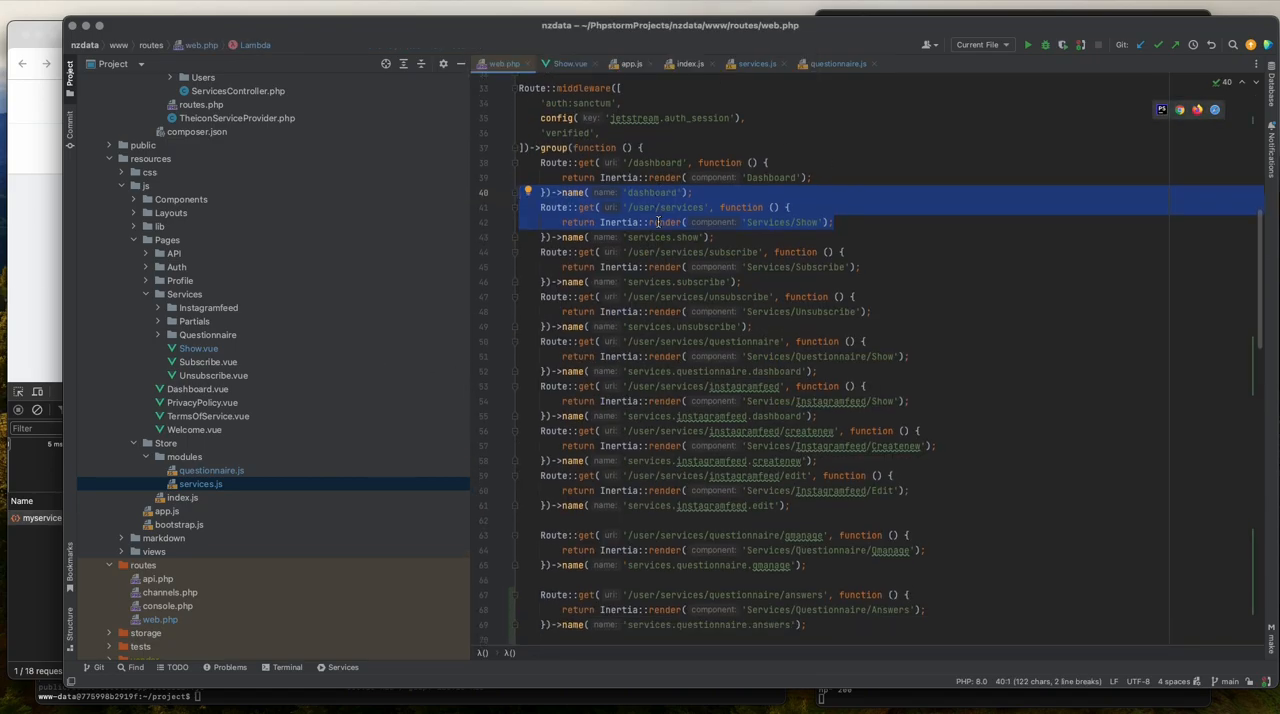
- Review the routes and MyServicesController show method, then reload the Services page in Chrome
scroll(down, 3)
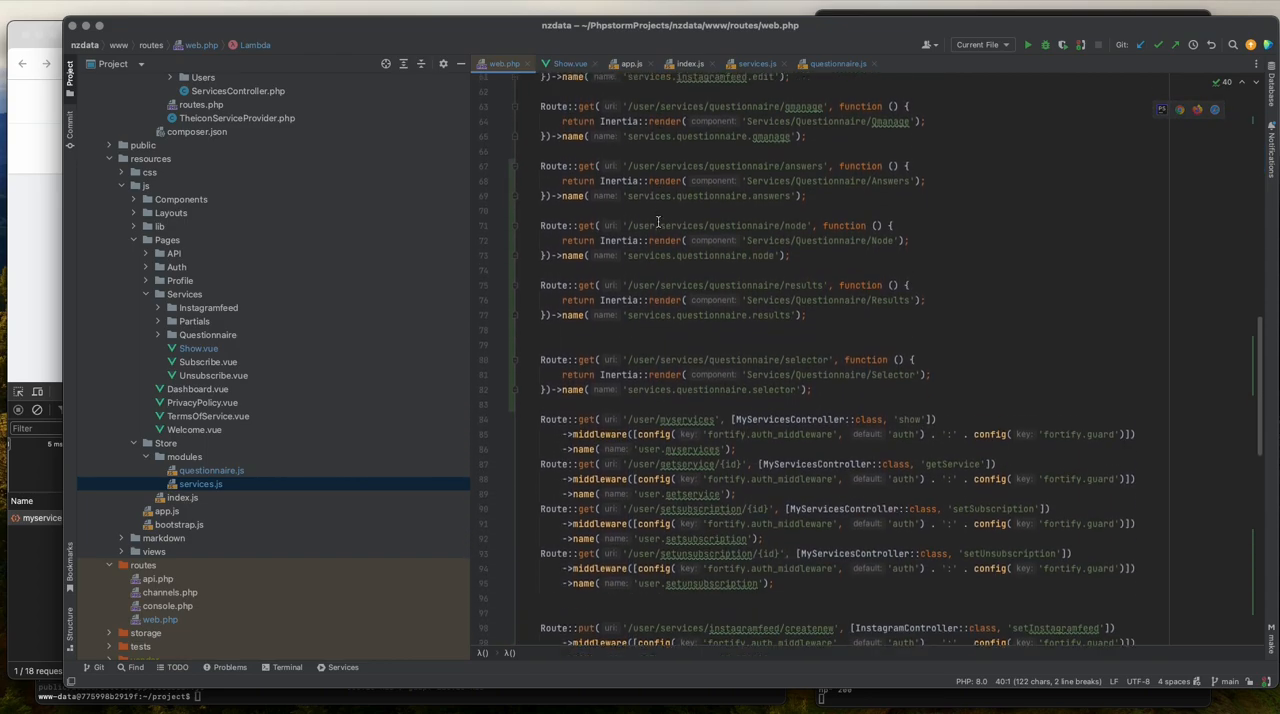
scroll(down, 3)
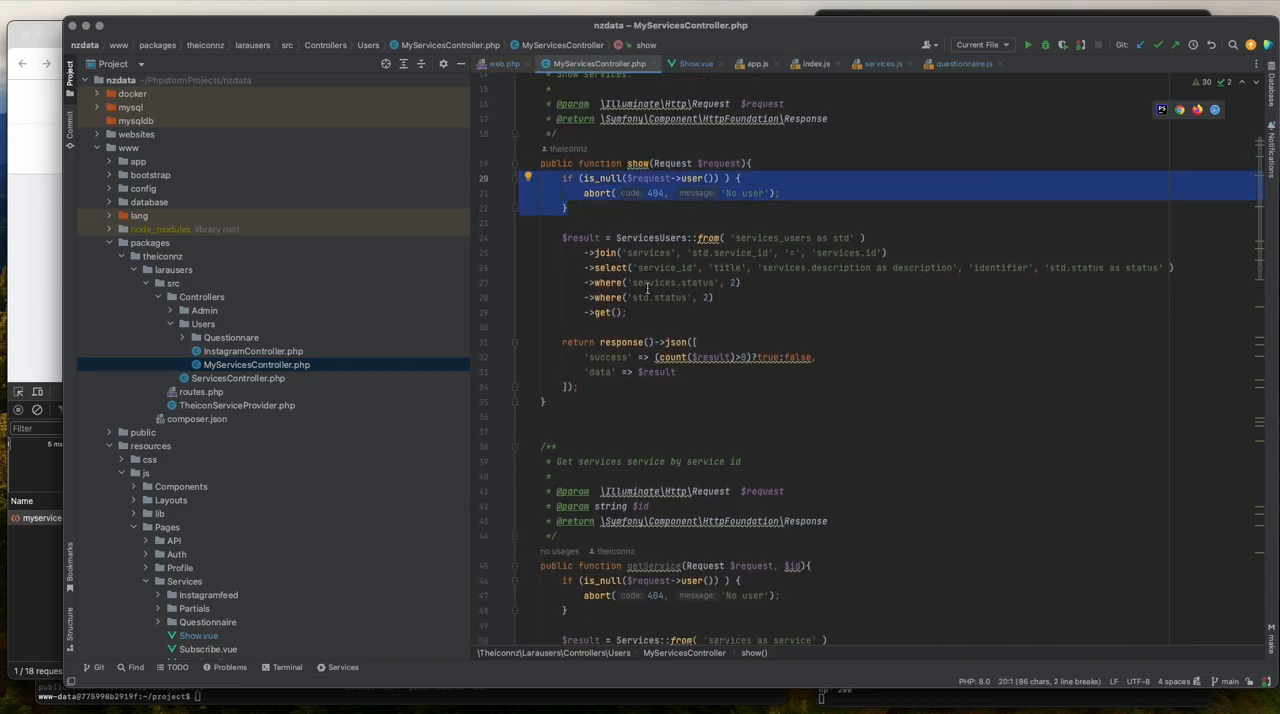
click(676, 372)
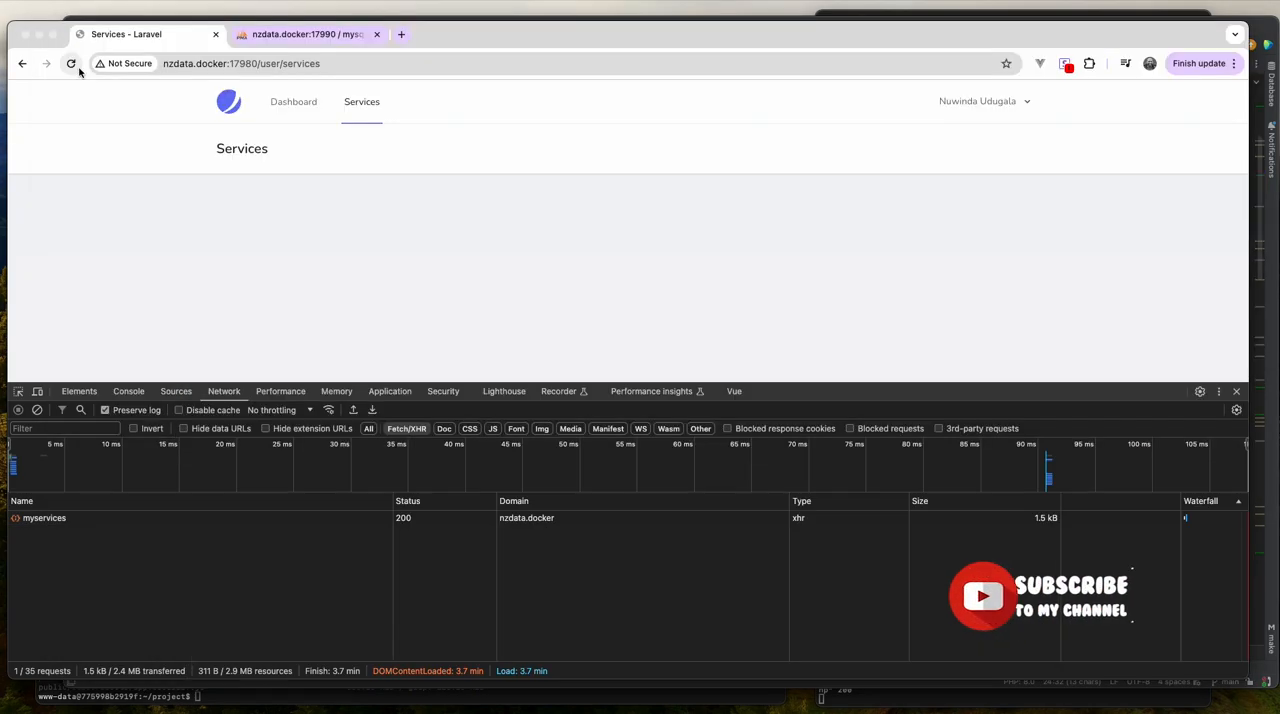
click(70, 64)
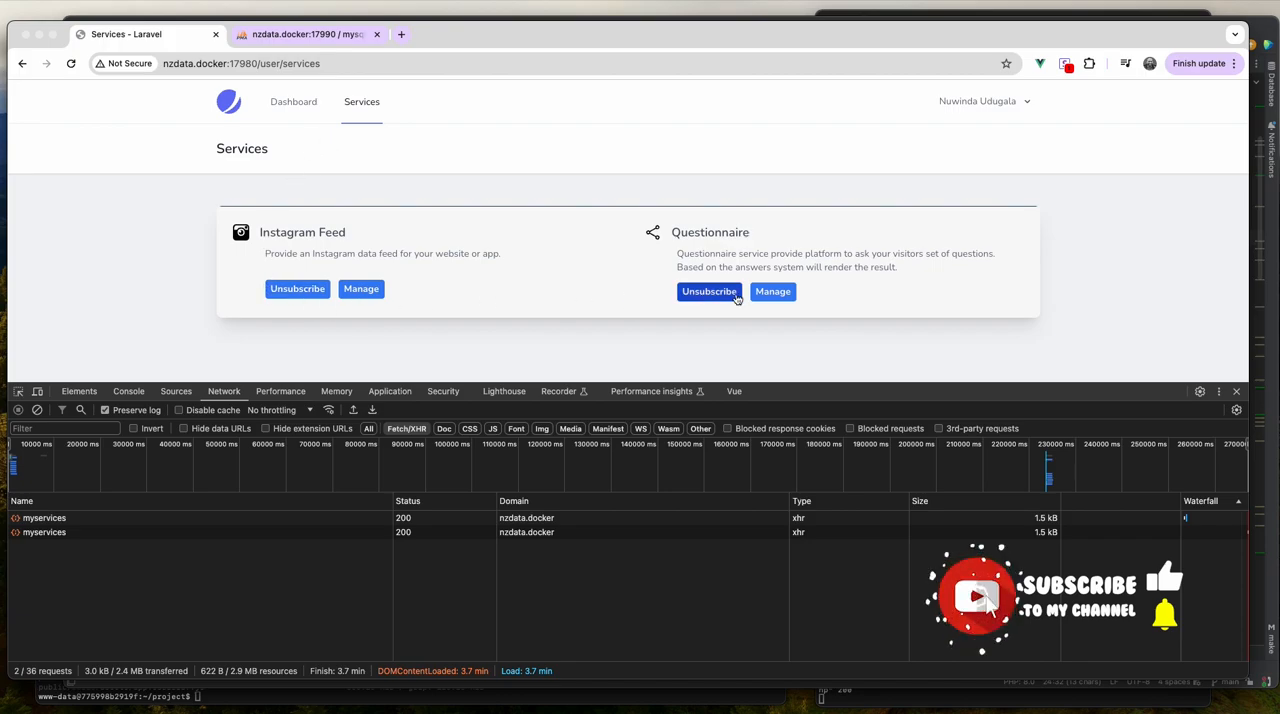